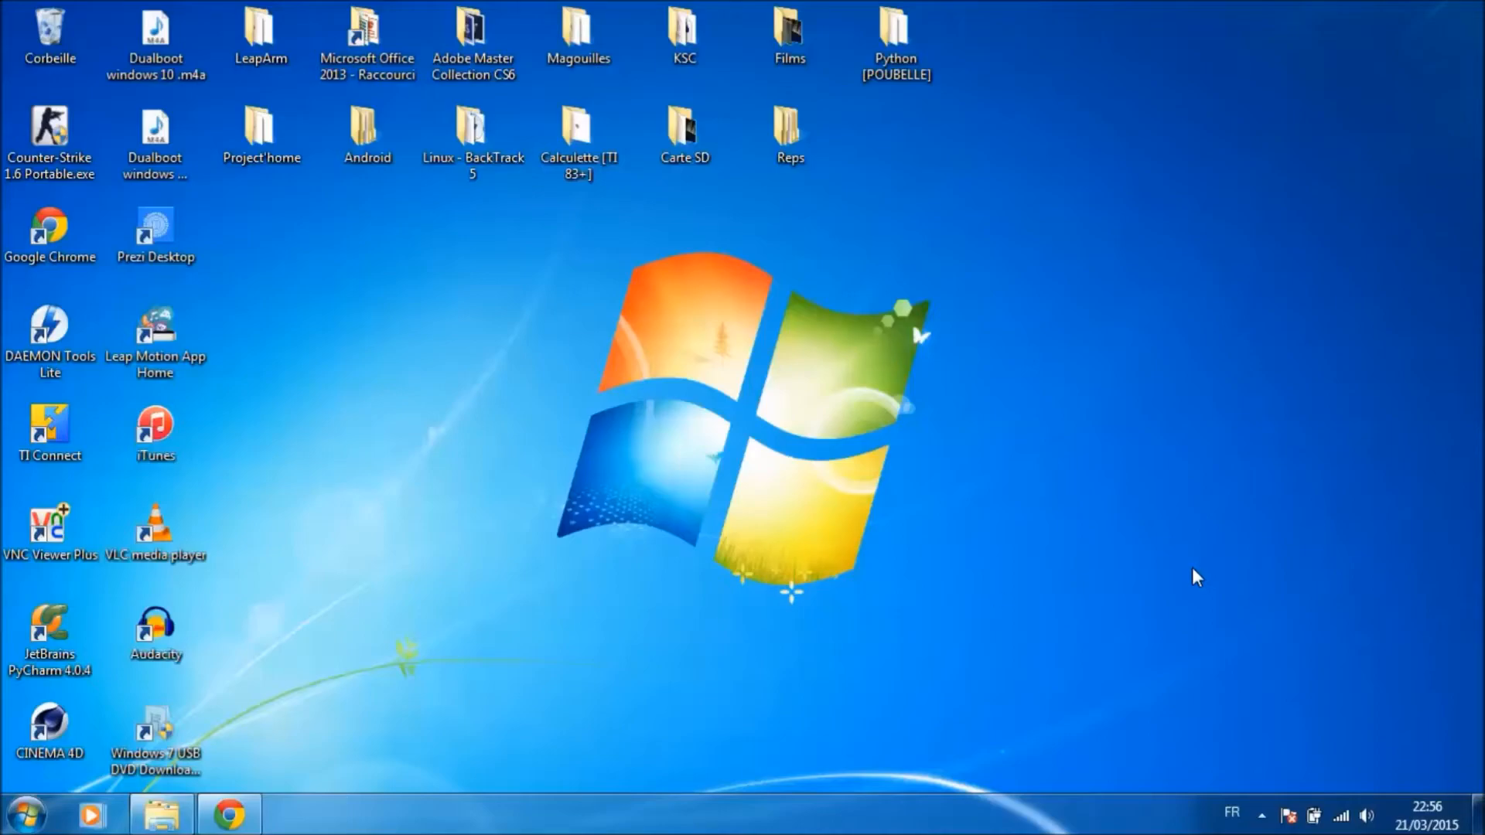
# - Bring Chrome forward and scroll the python.org downloads page to the Python 2.7.9 installer
pyautogui.click(227, 814)
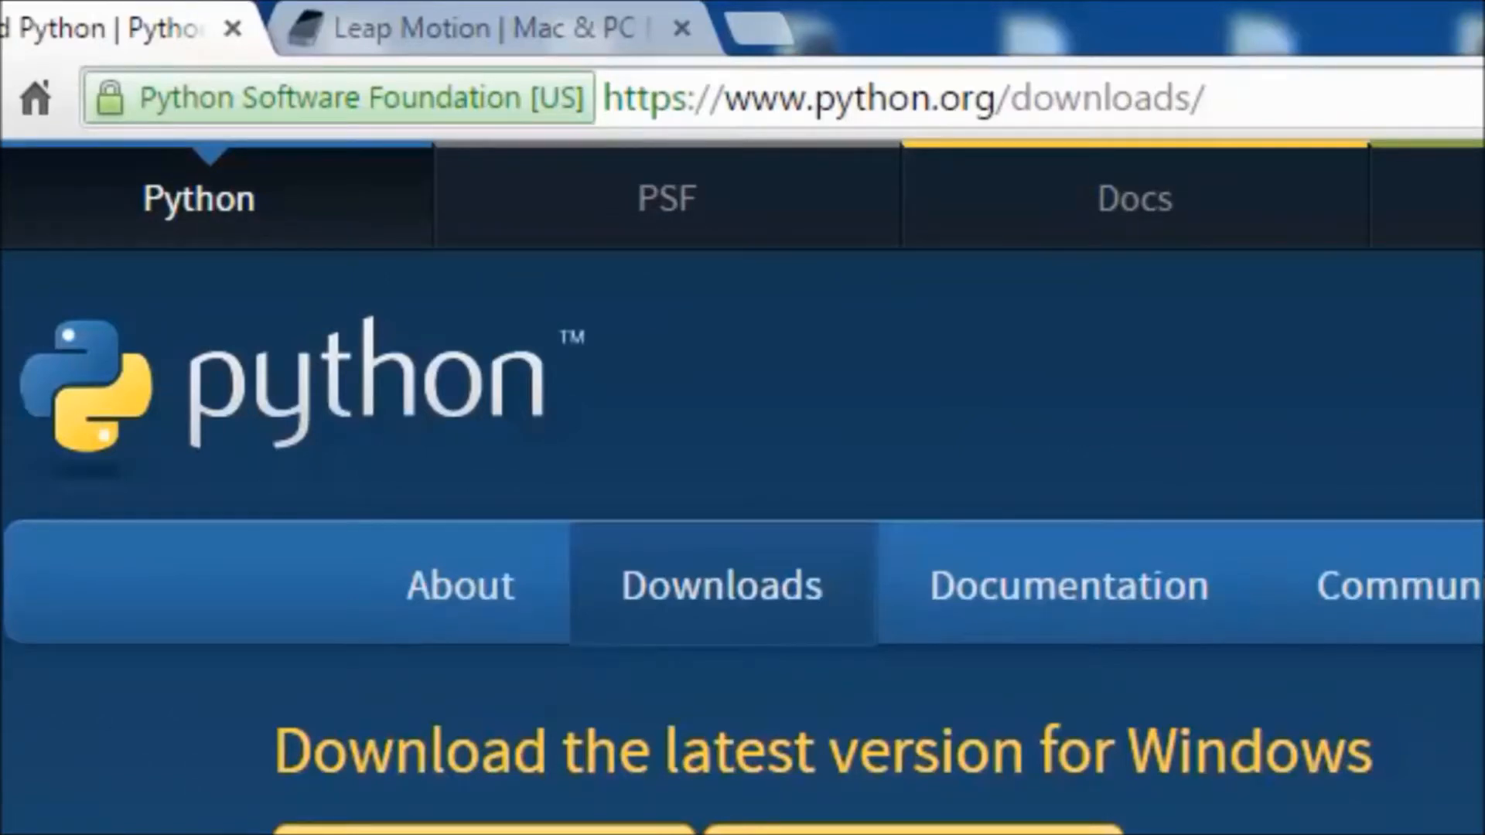
pyautogui.scroll(-3)
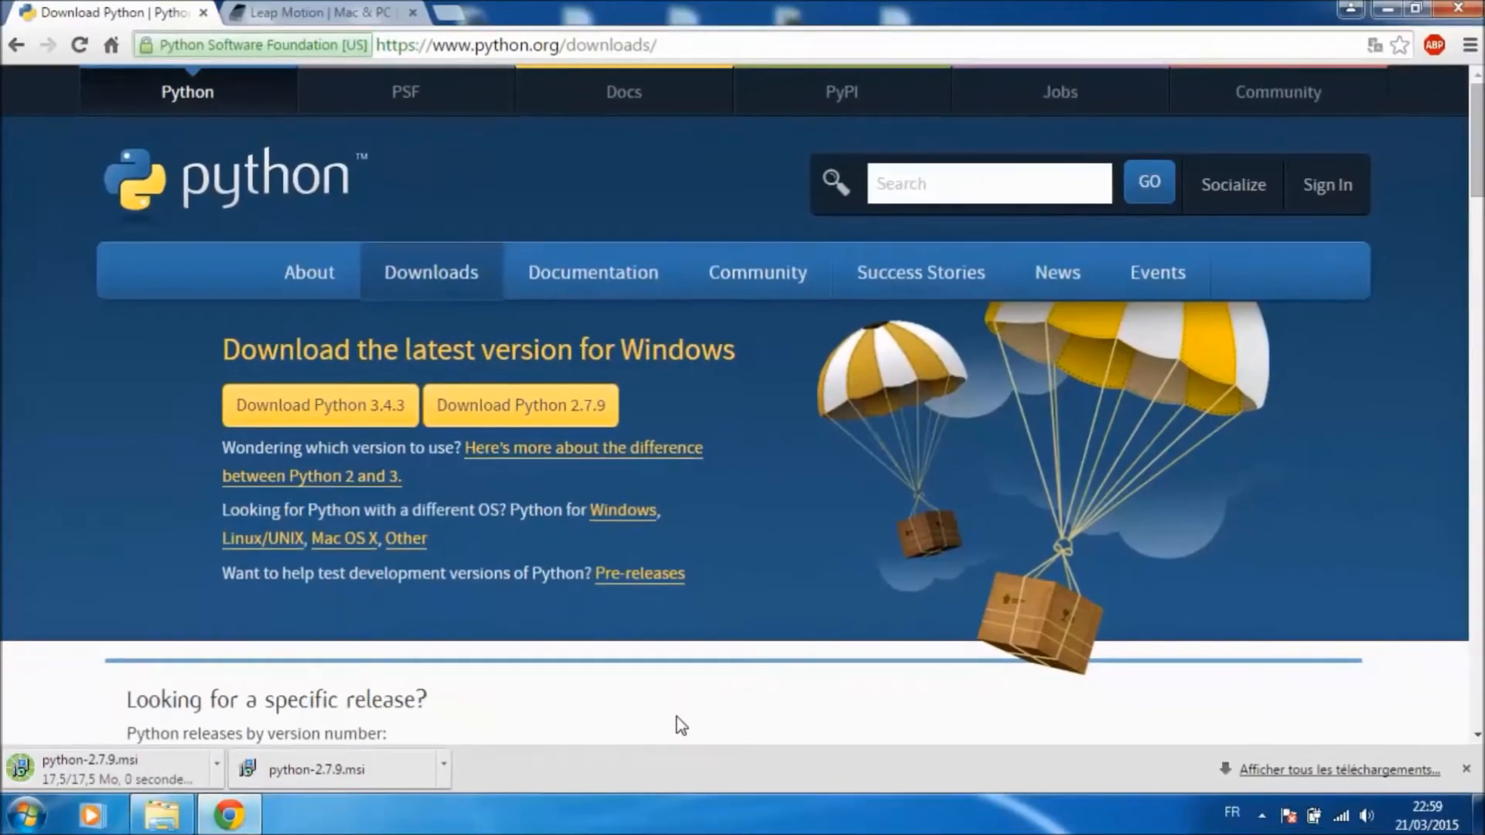
pyautogui.scroll(-3)
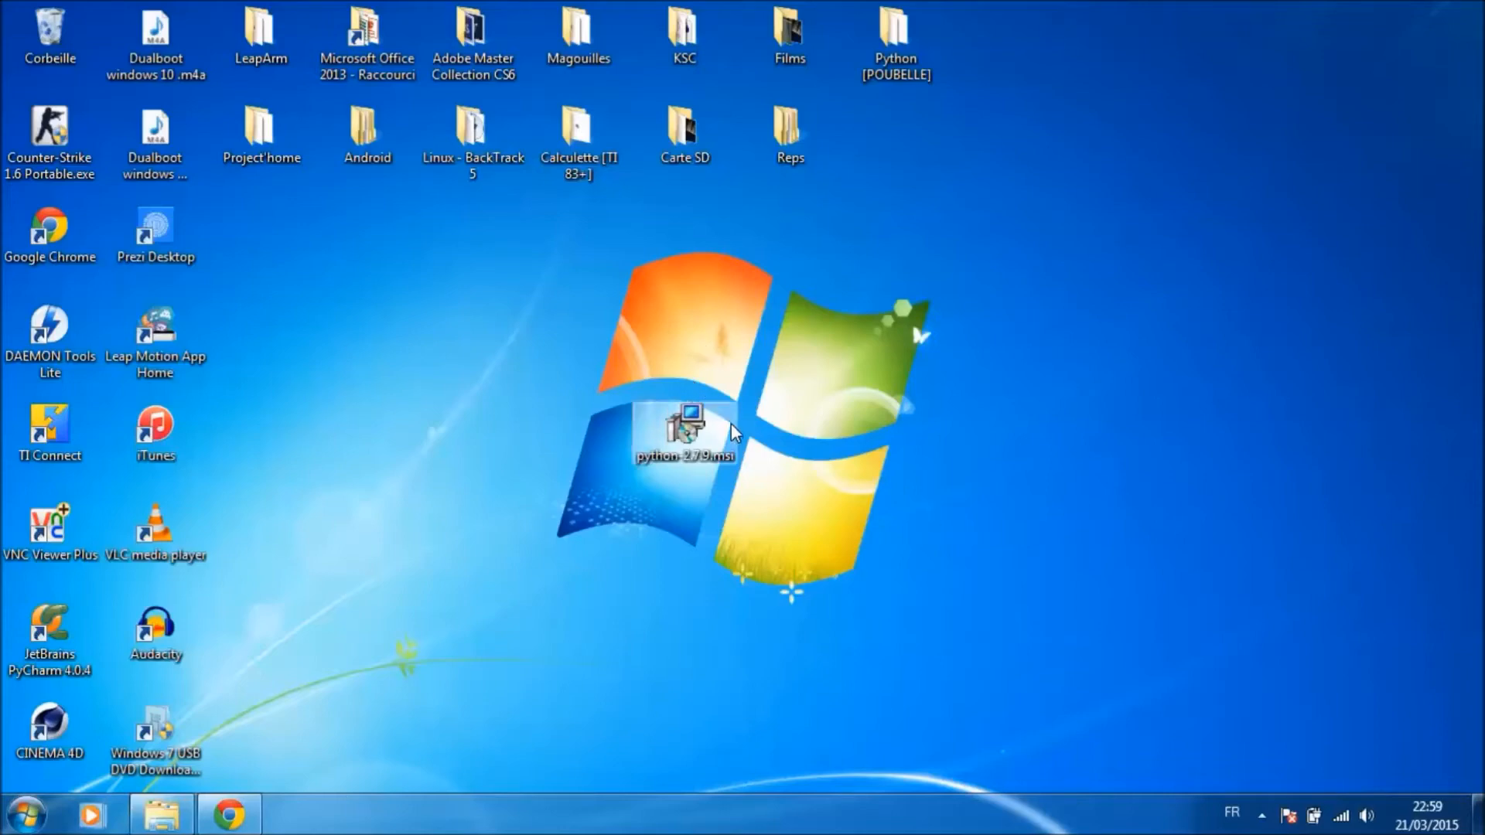
# - Launch python-2.7.9.msi, install for all users into C:\Python27\ and confirm overwriting existing files
pyautogui.doubleClick(685, 431)
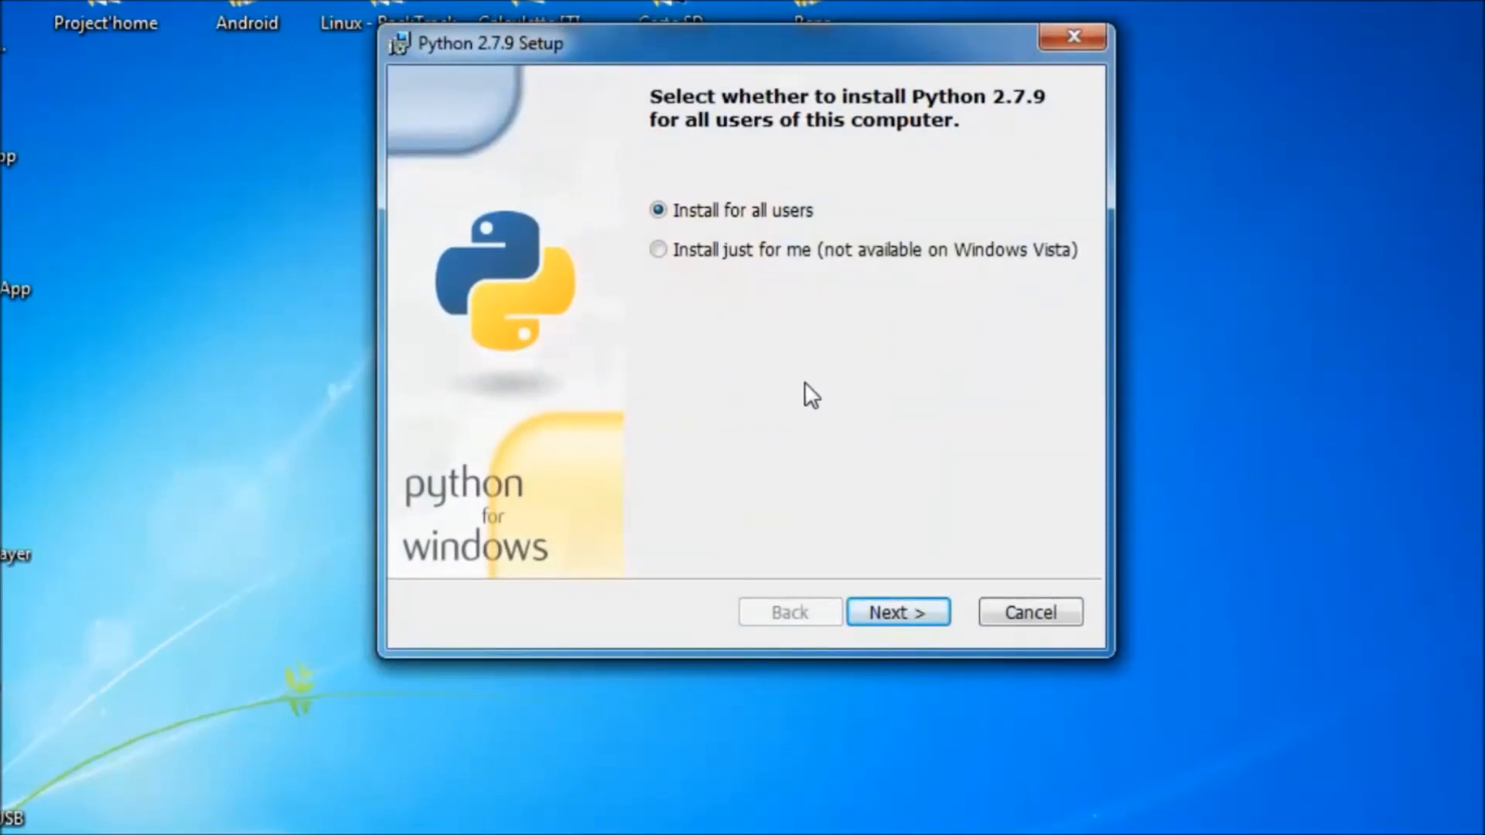
pyautogui.moveTo(934, 338)
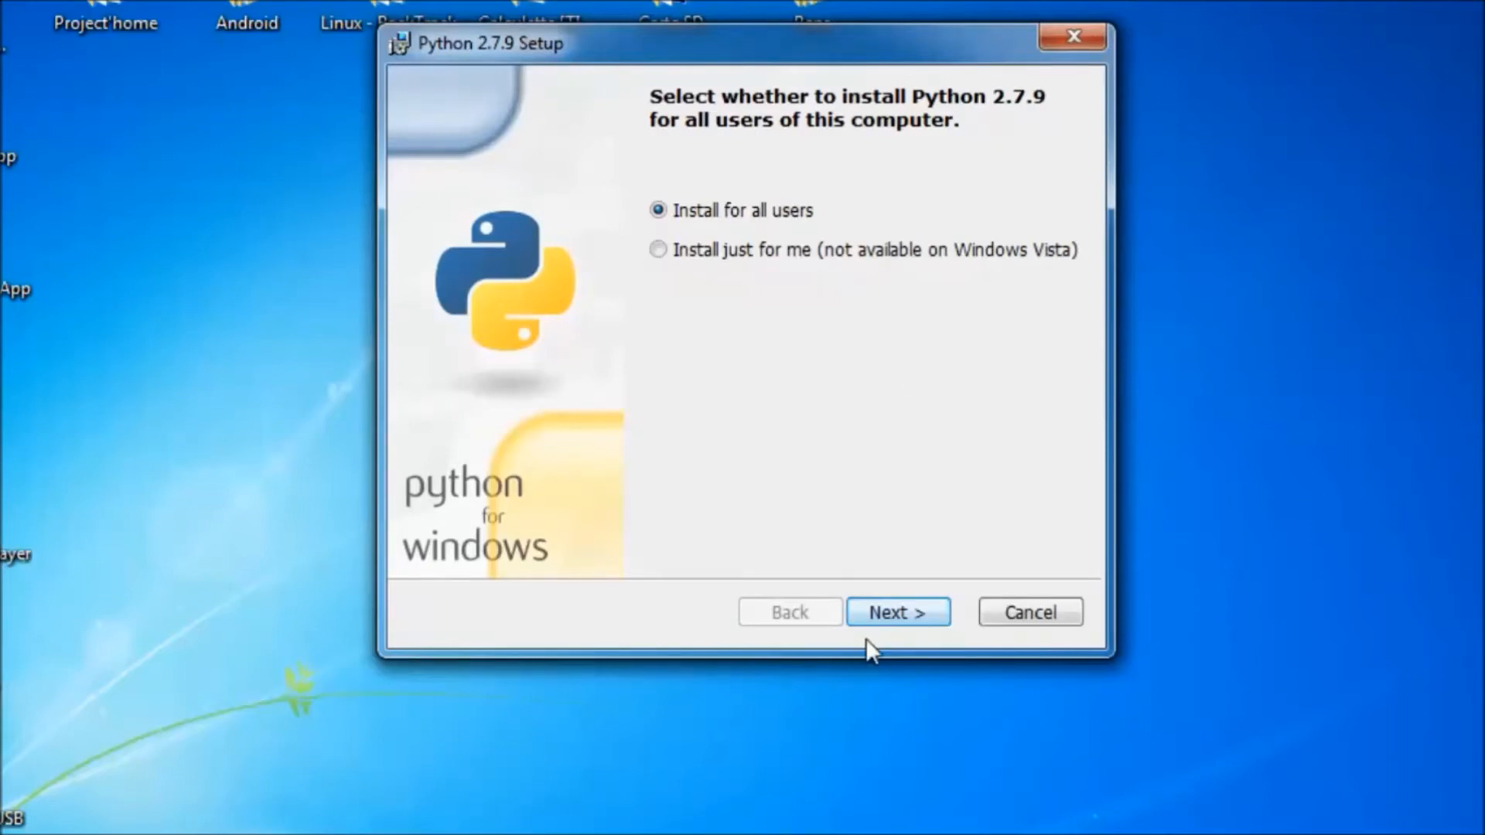
pyautogui.click(896, 613)
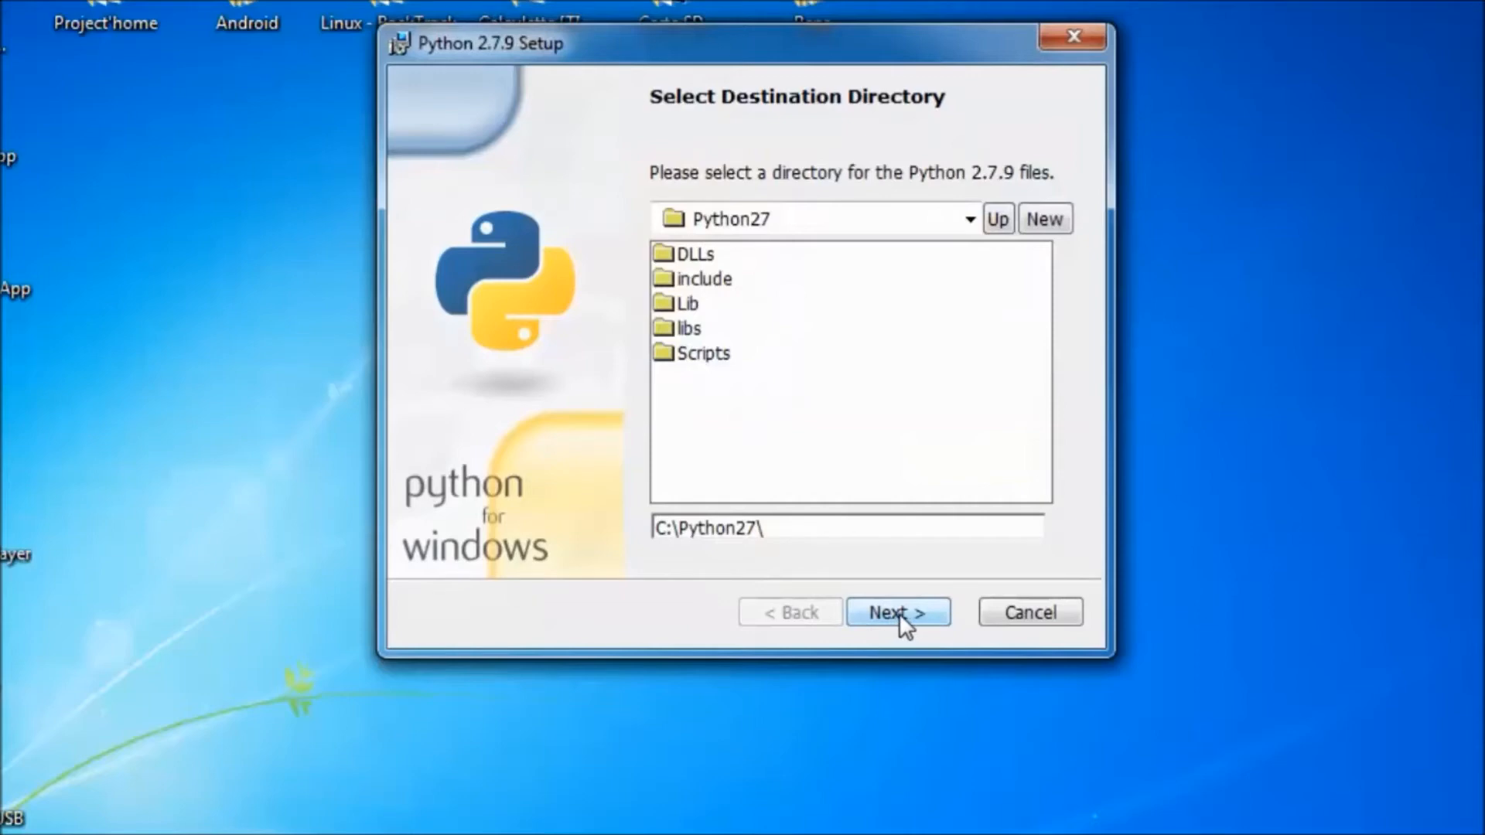
pyautogui.click(896, 612)
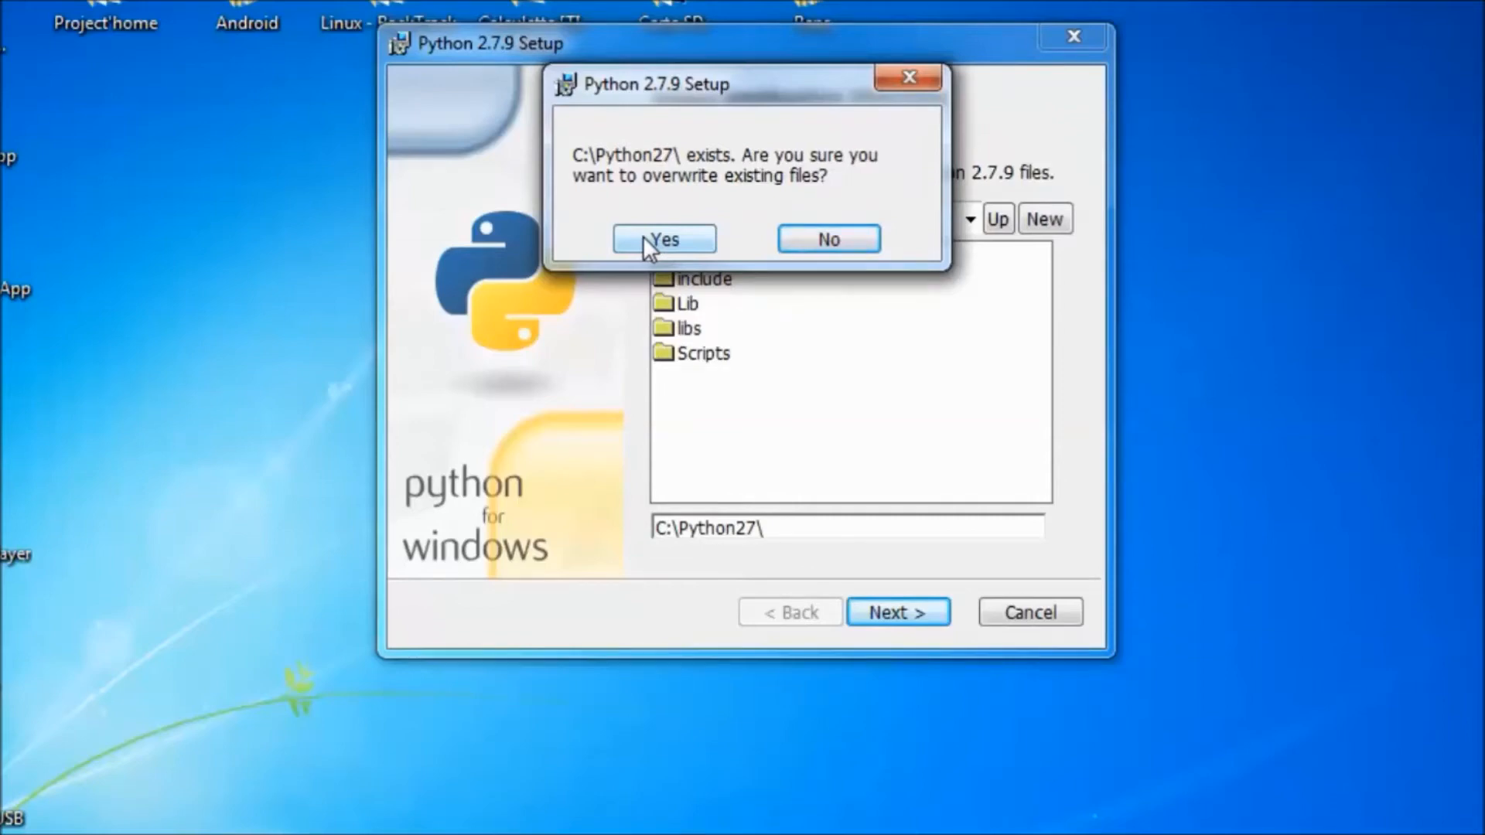
pyautogui.click(664, 238)
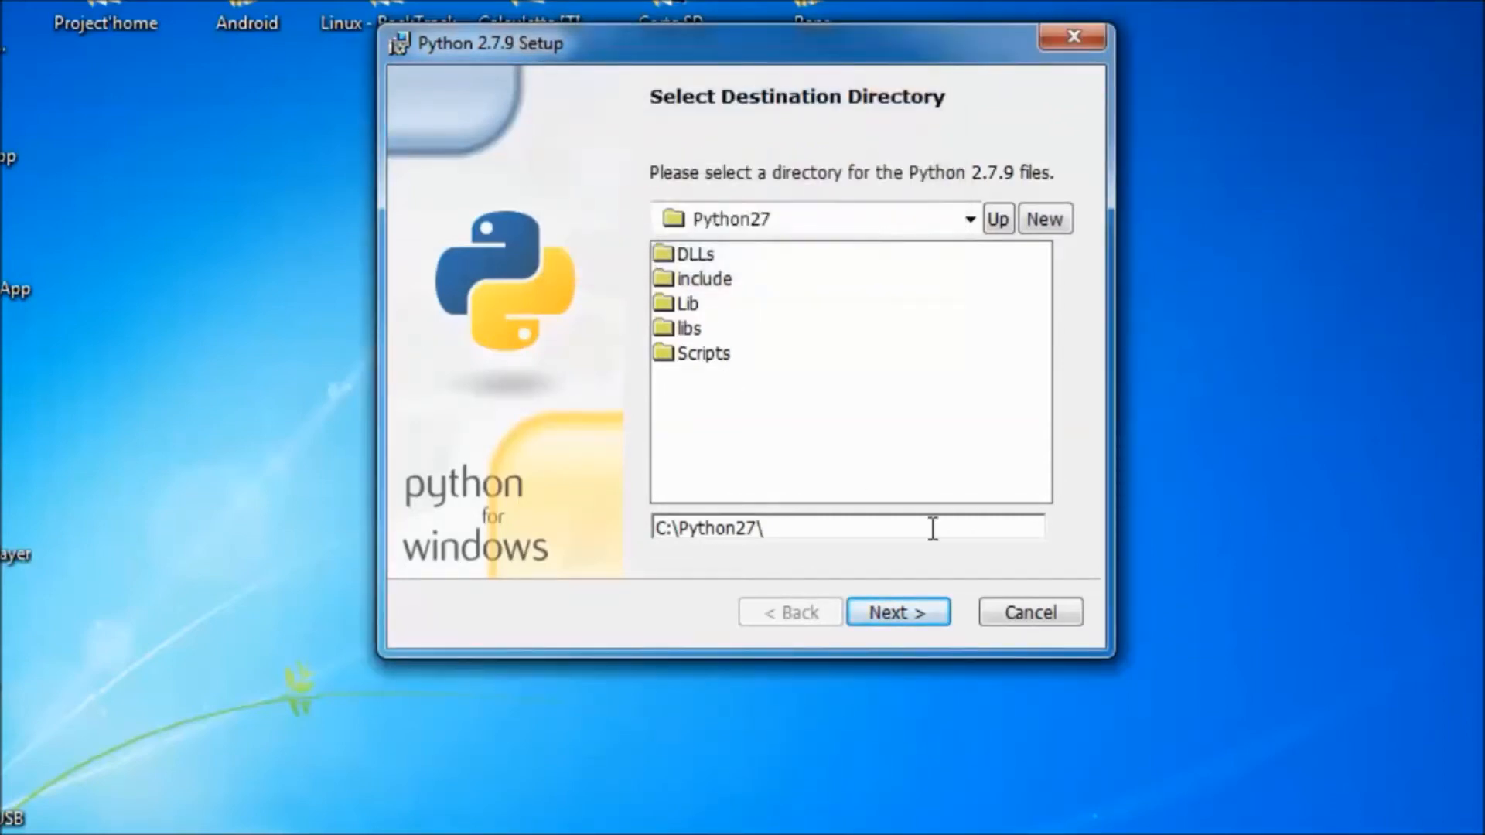
pyautogui.moveTo(947, 614)
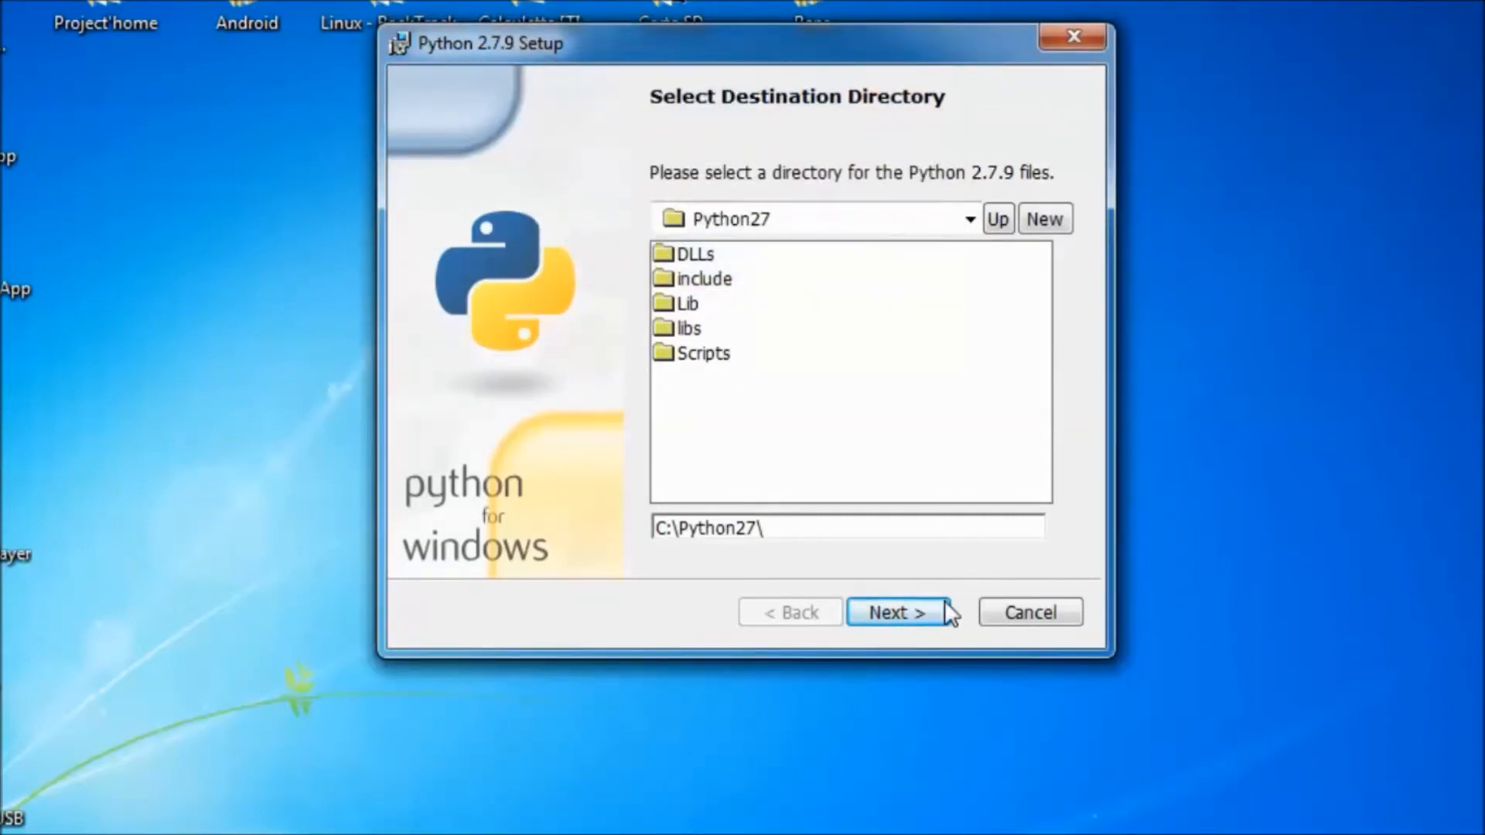
# - Install with the default features and close the finished installer
pyautogui.click(896, 613)
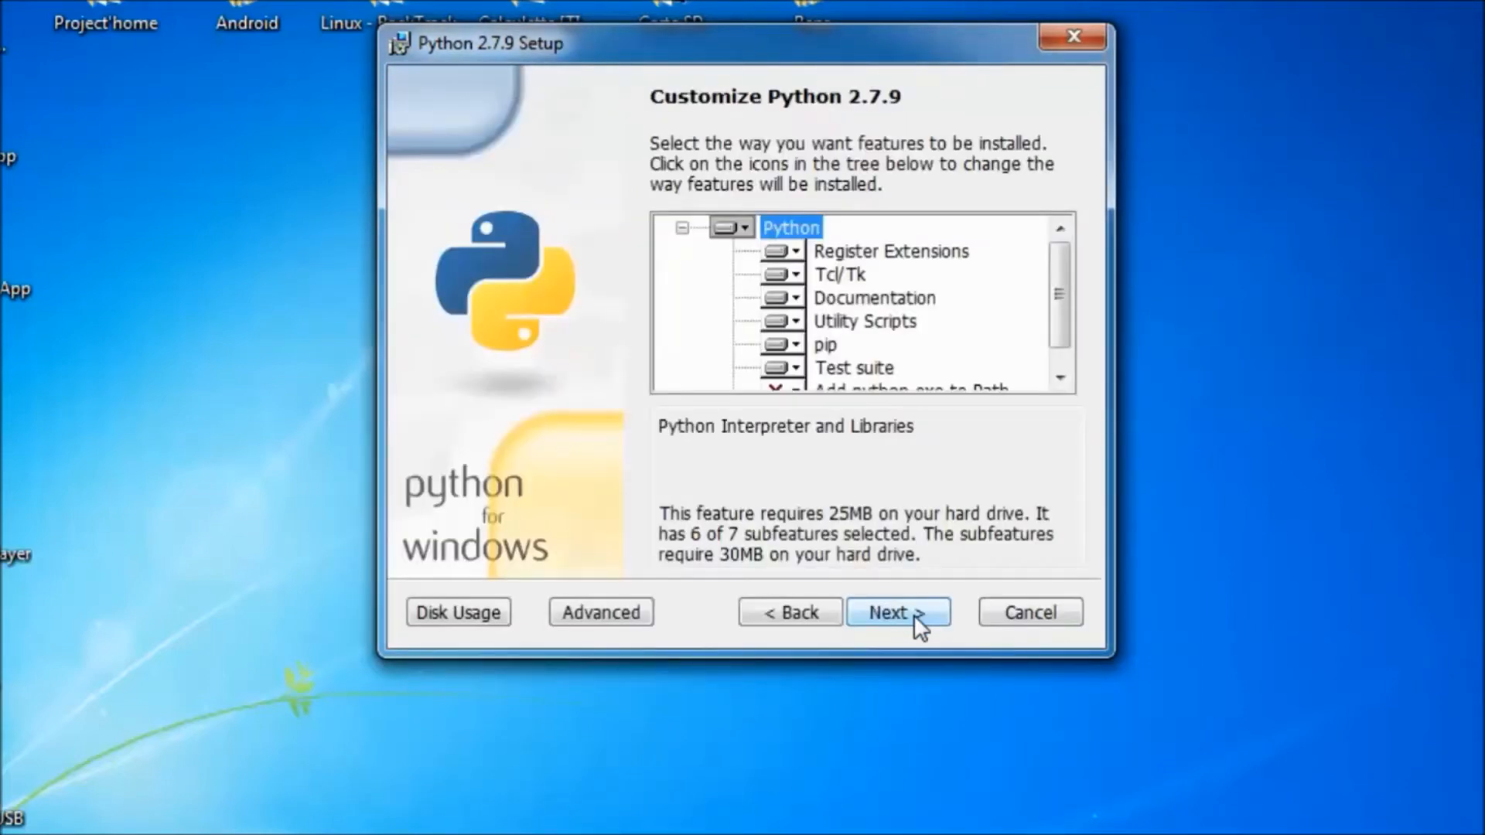
pyautogui.click(898, 612)
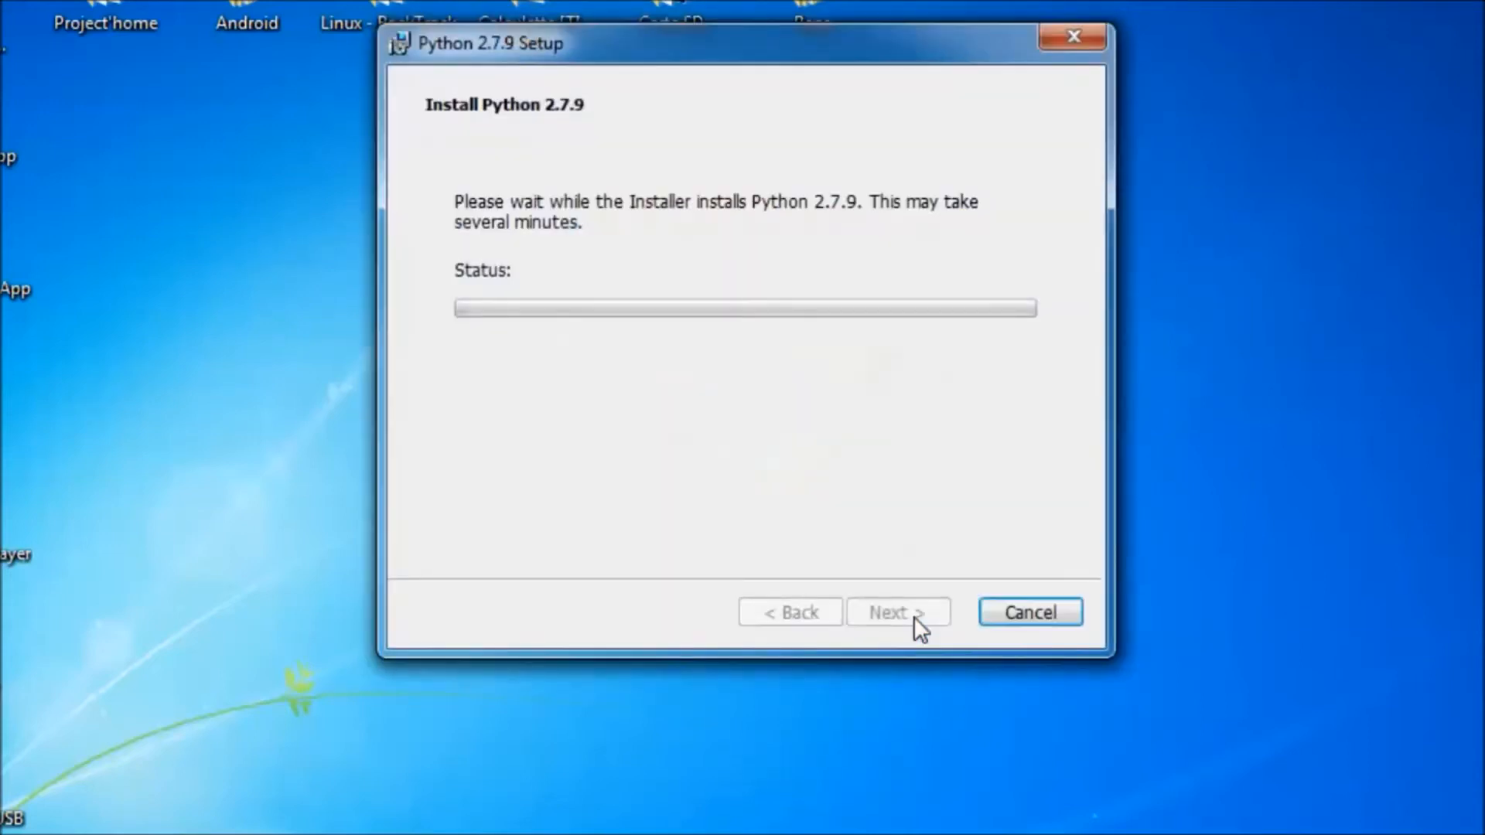
pyautogui.moveTo(956, 517)
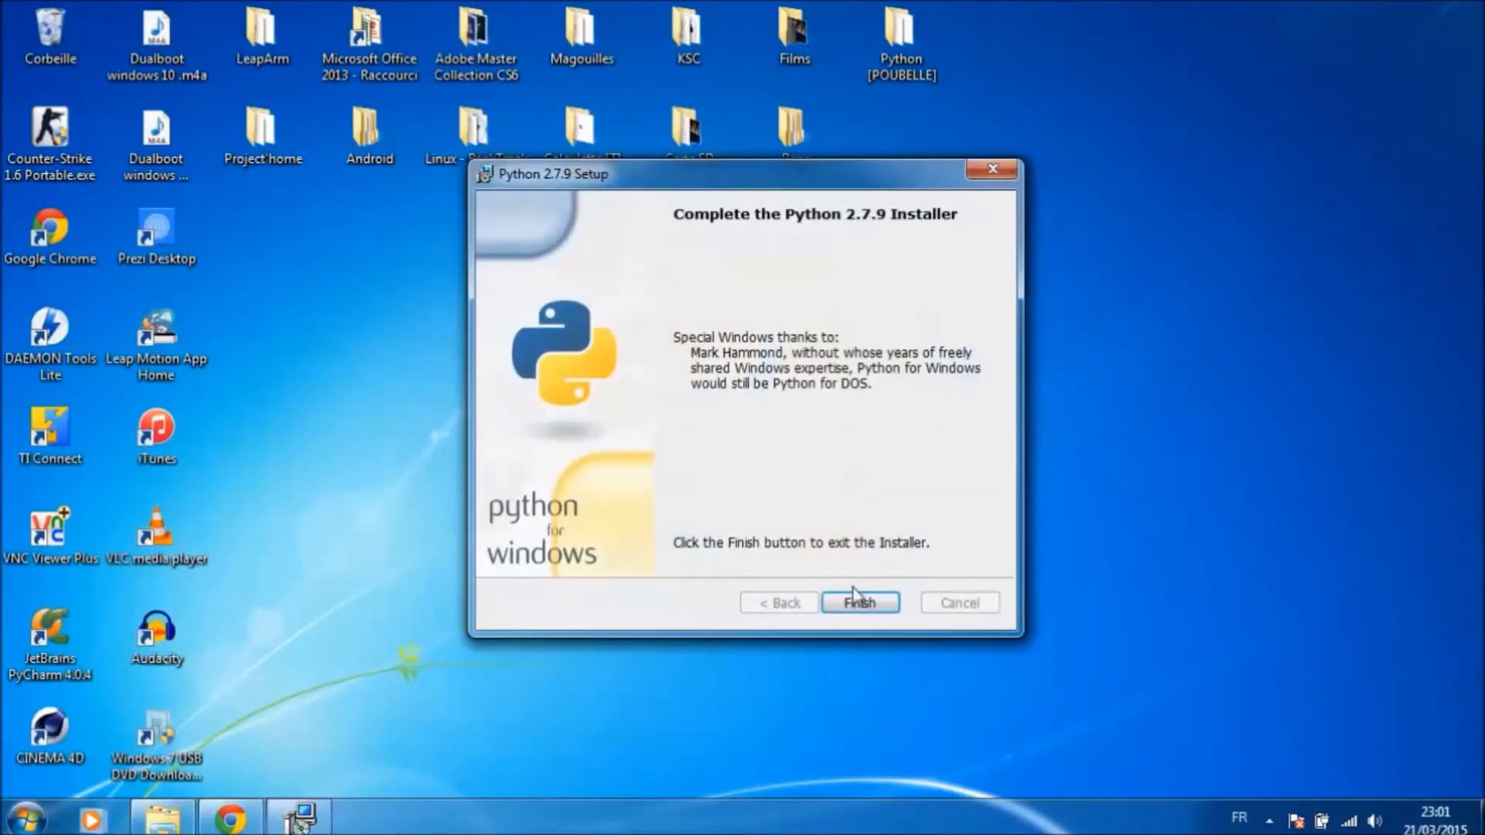
pyautogui.click(859, 602)
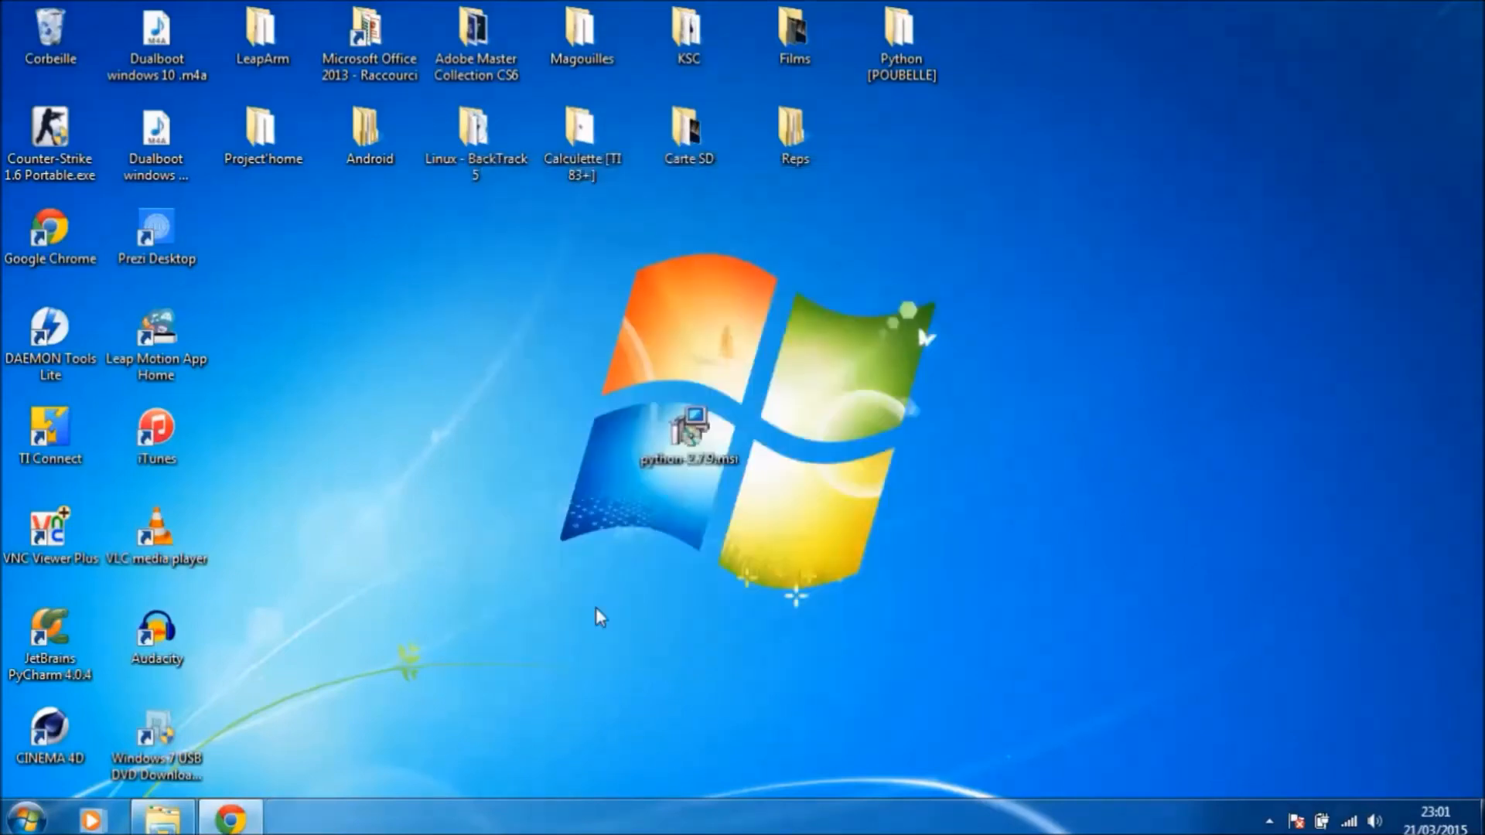
# - Search the Start menu for 'idle' to launch a new untitled IDLE editor
pyautogui.click(23, 816)
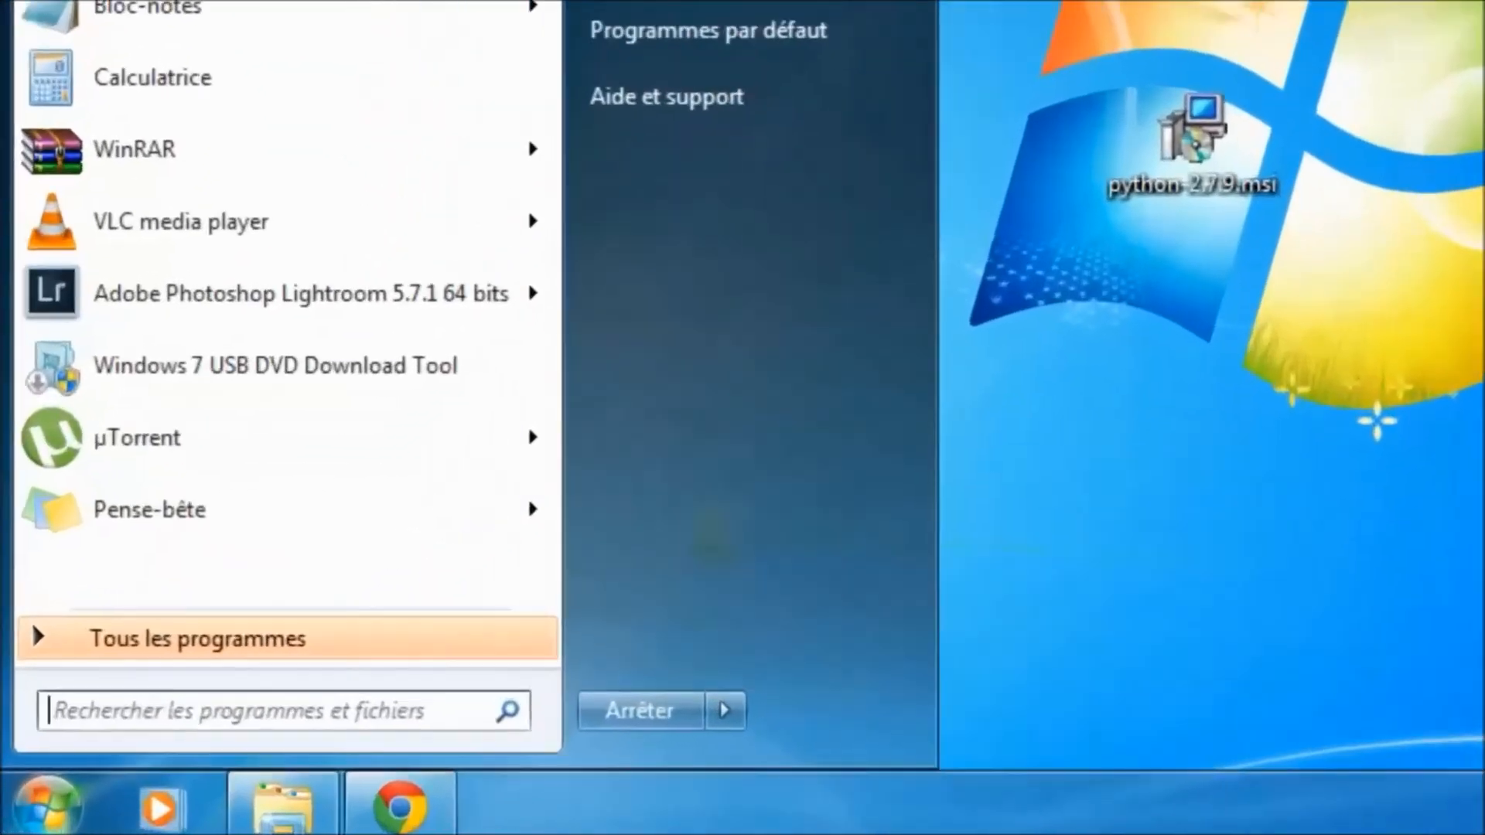
pyautogui.write('idle')
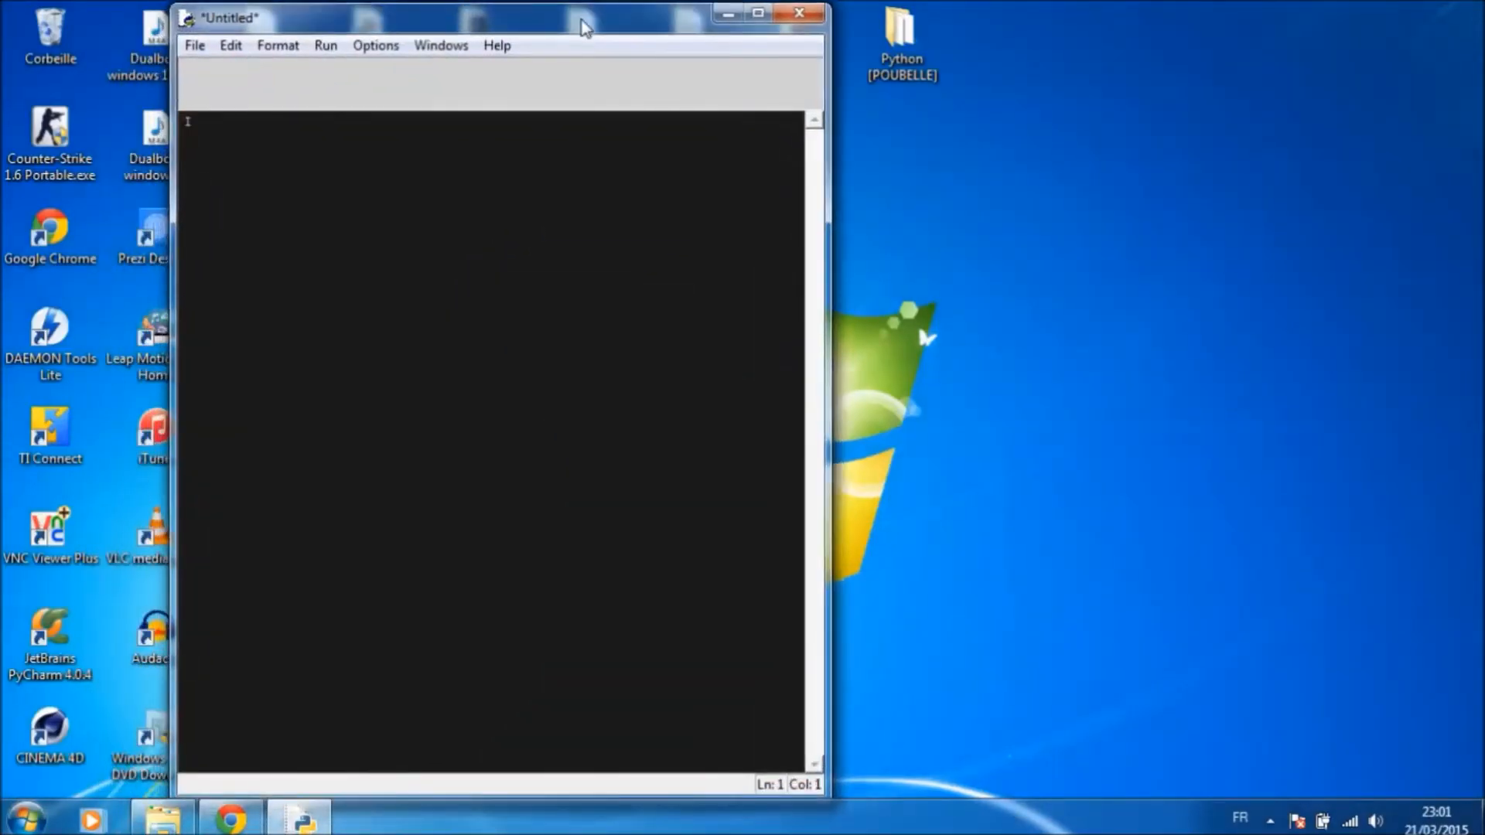
# - Write 'import time' in the script and run it with Run Module
pyautogui.write('im')
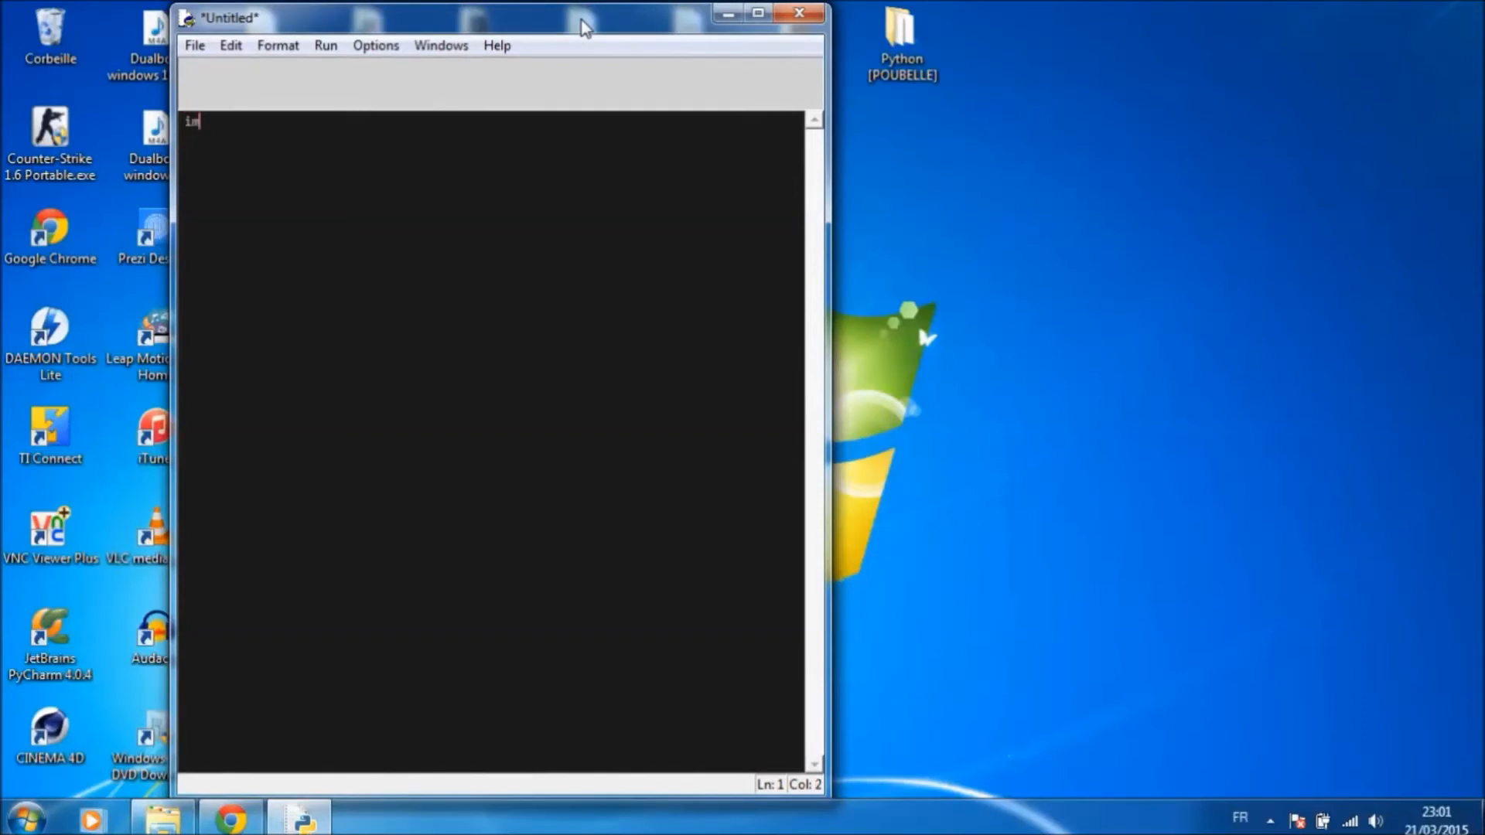
pyautogui.write('port')
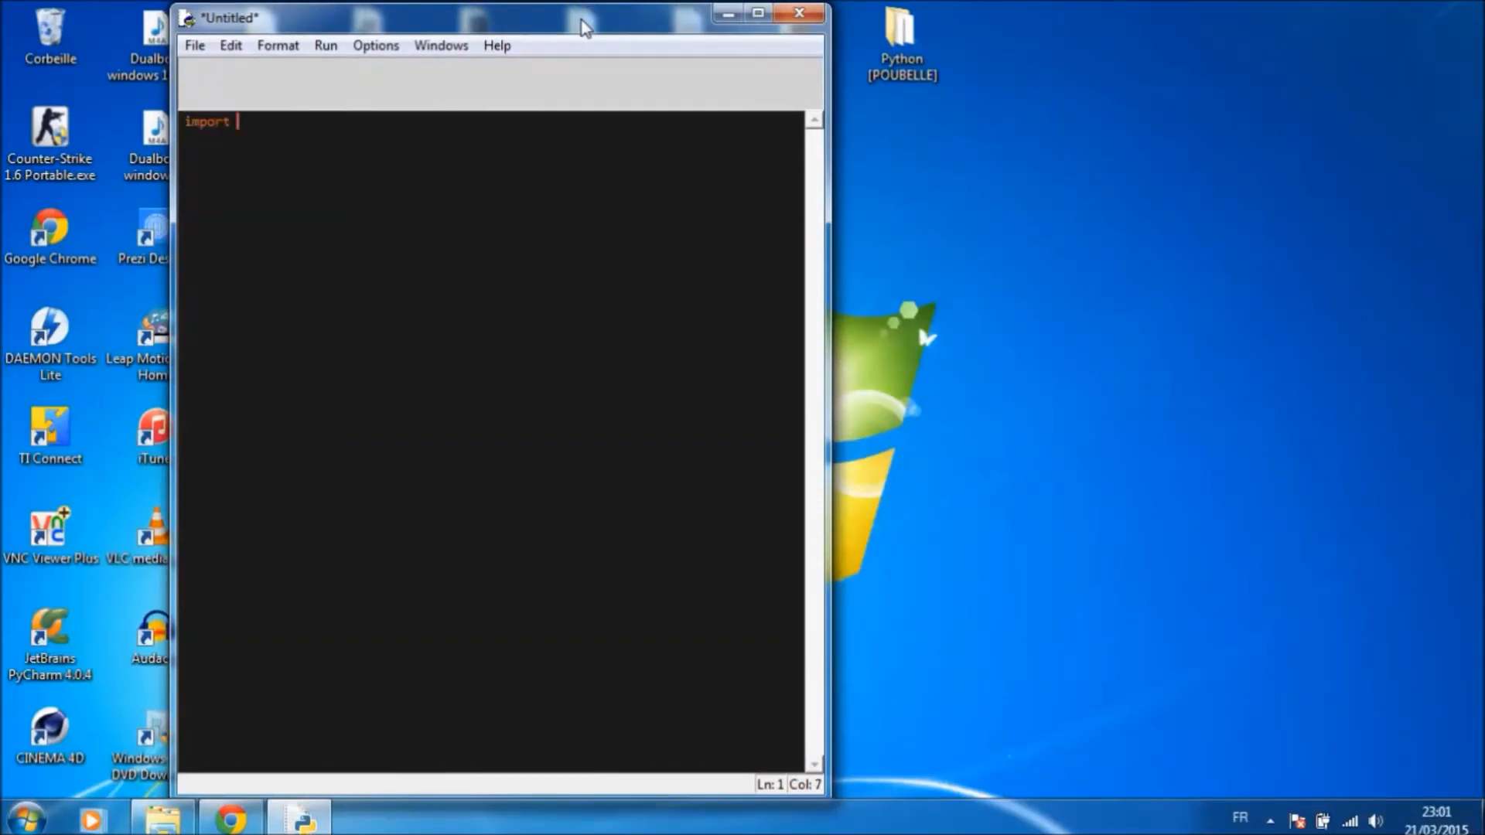
pyautogui.write('ti')
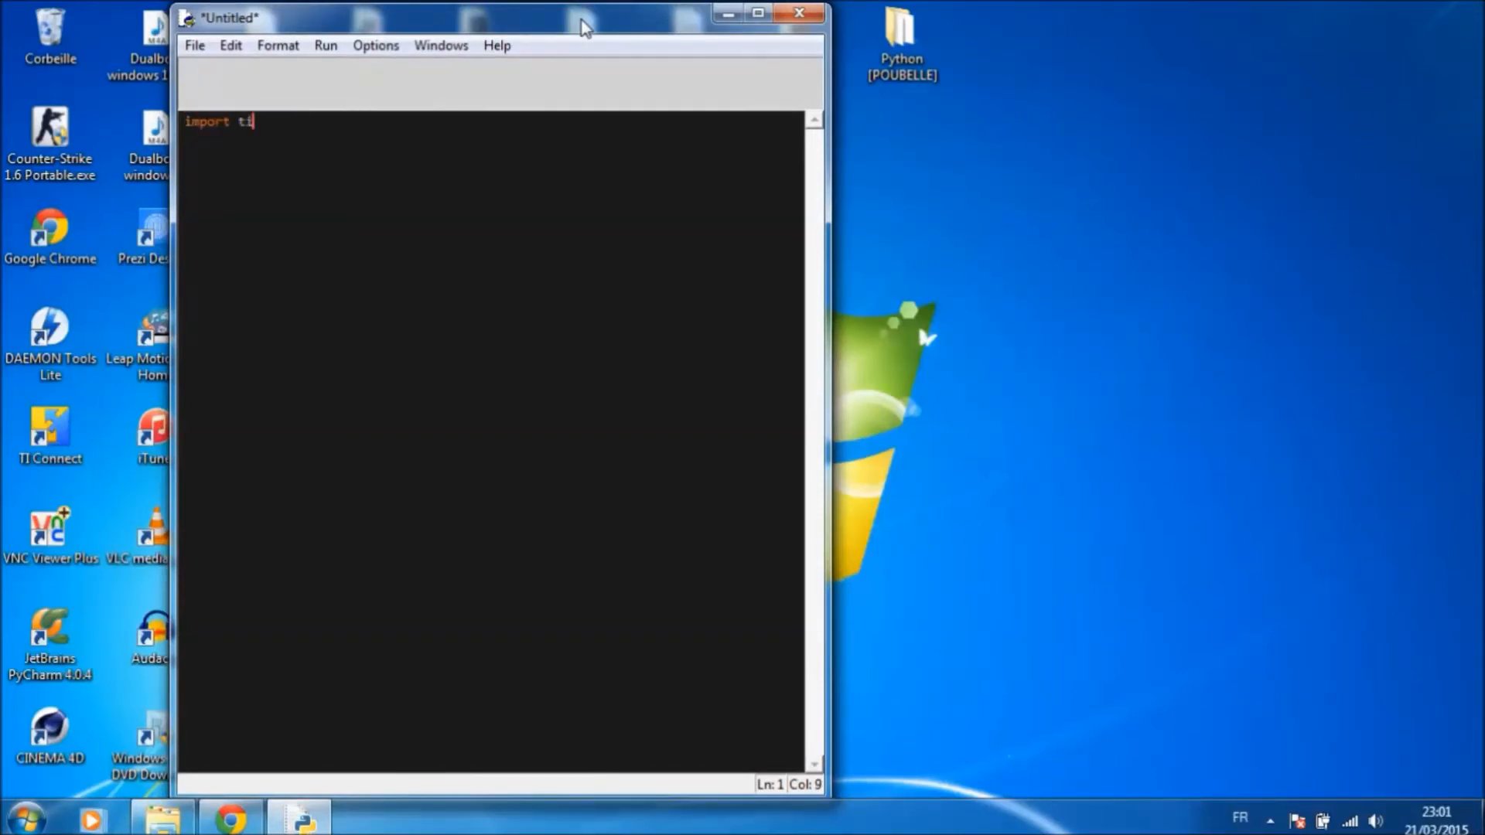
pyautogui.write('me')
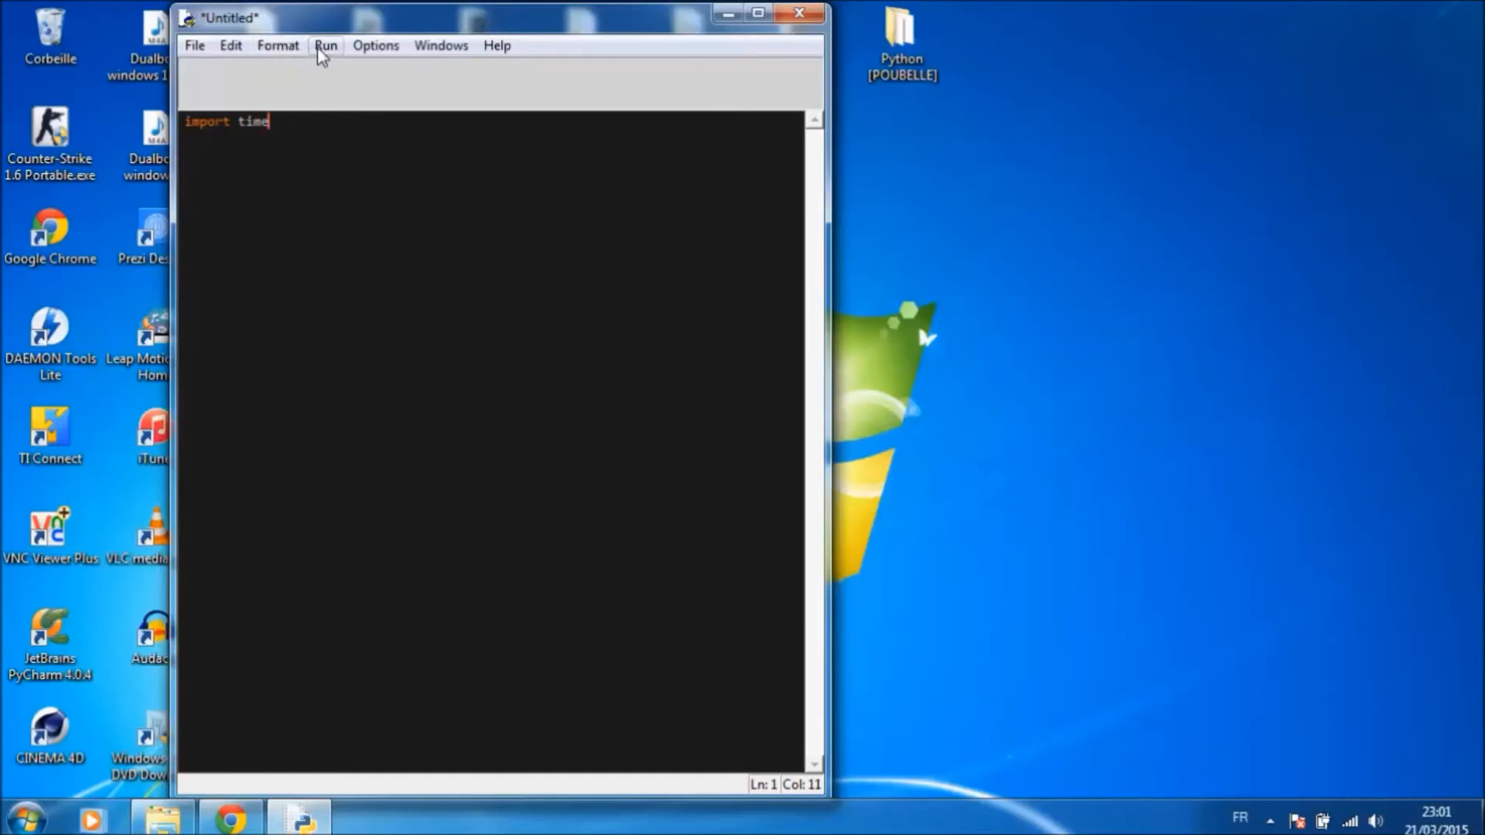
pyautogui.click(325, 45)
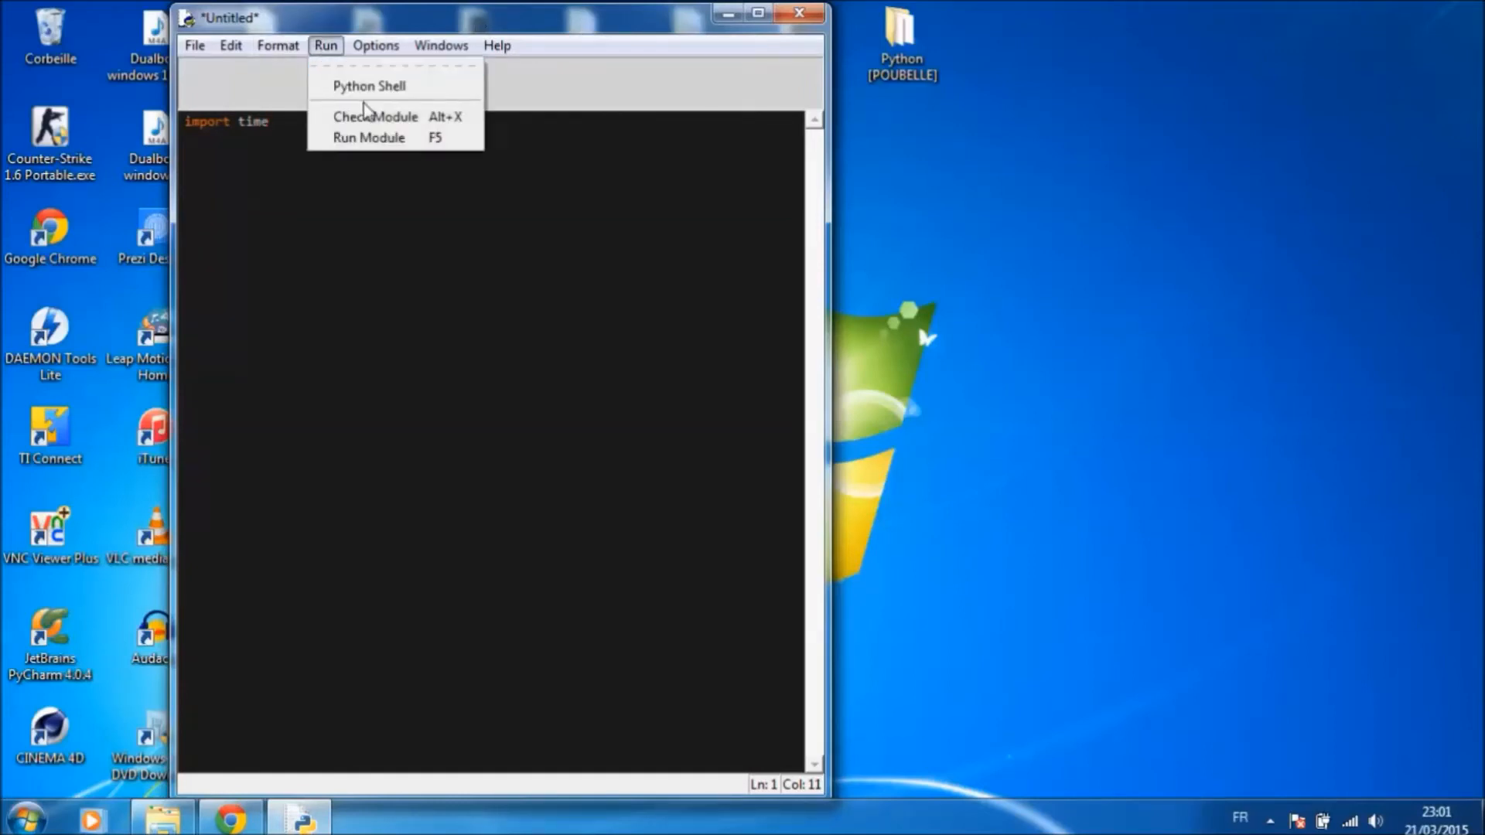
pyautogui.click(368, 137)
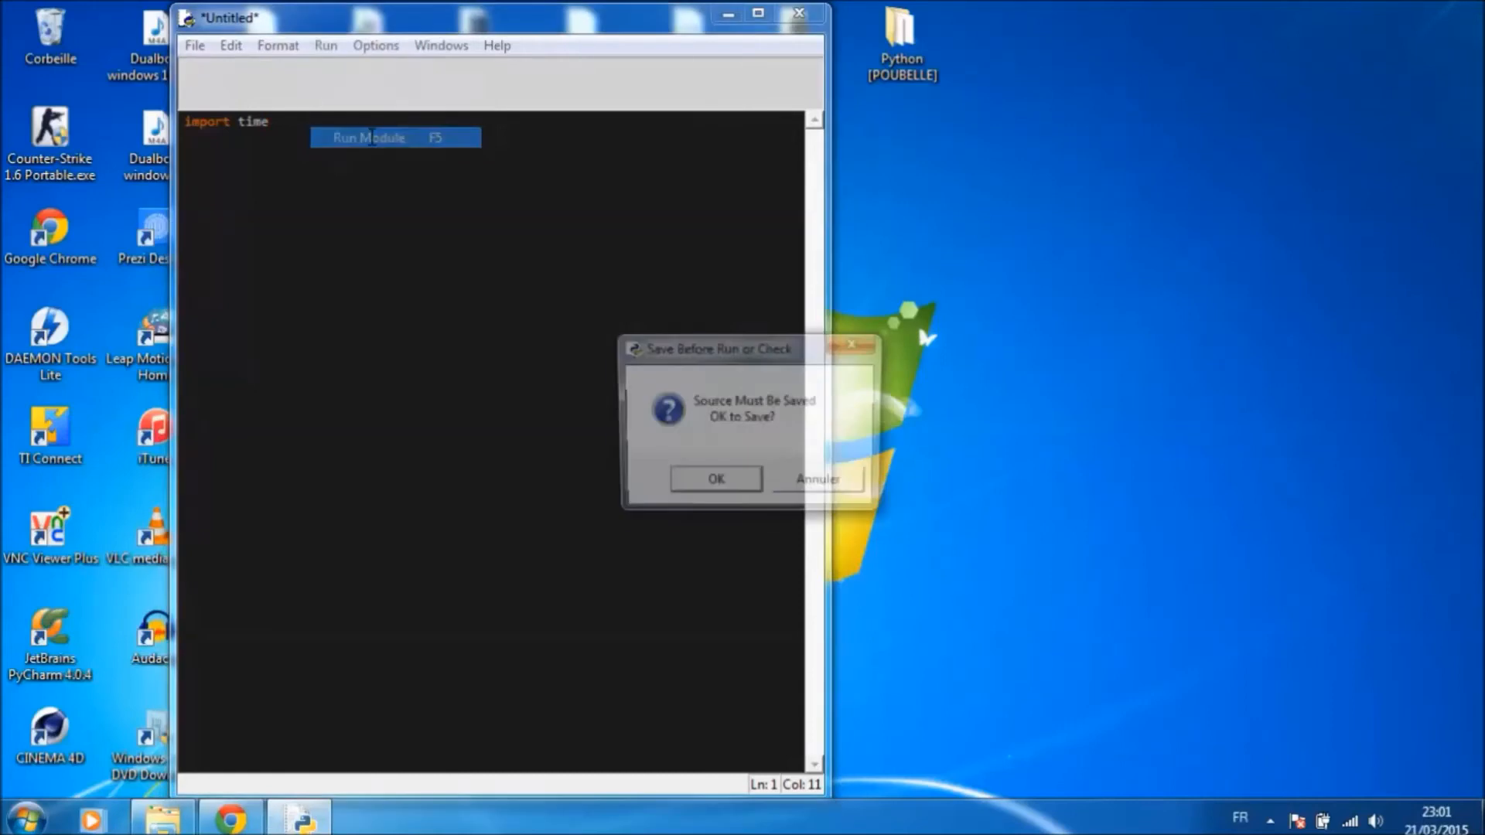
# - Save the script as time.py on the desktop (Bureau) and close the editor window
pyautogui.click(715, 478)
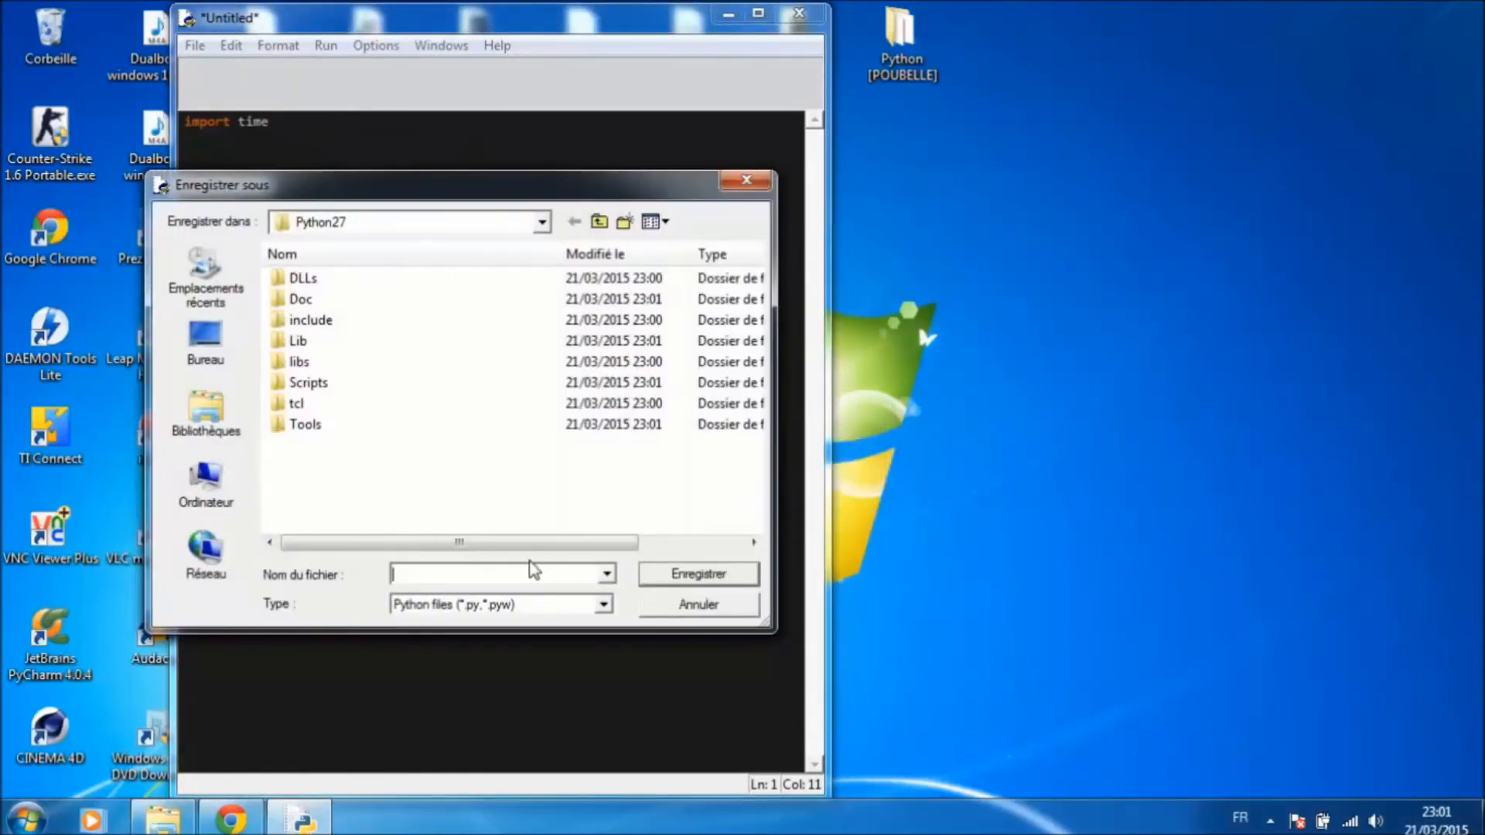
pyautogui.click(204, 340)
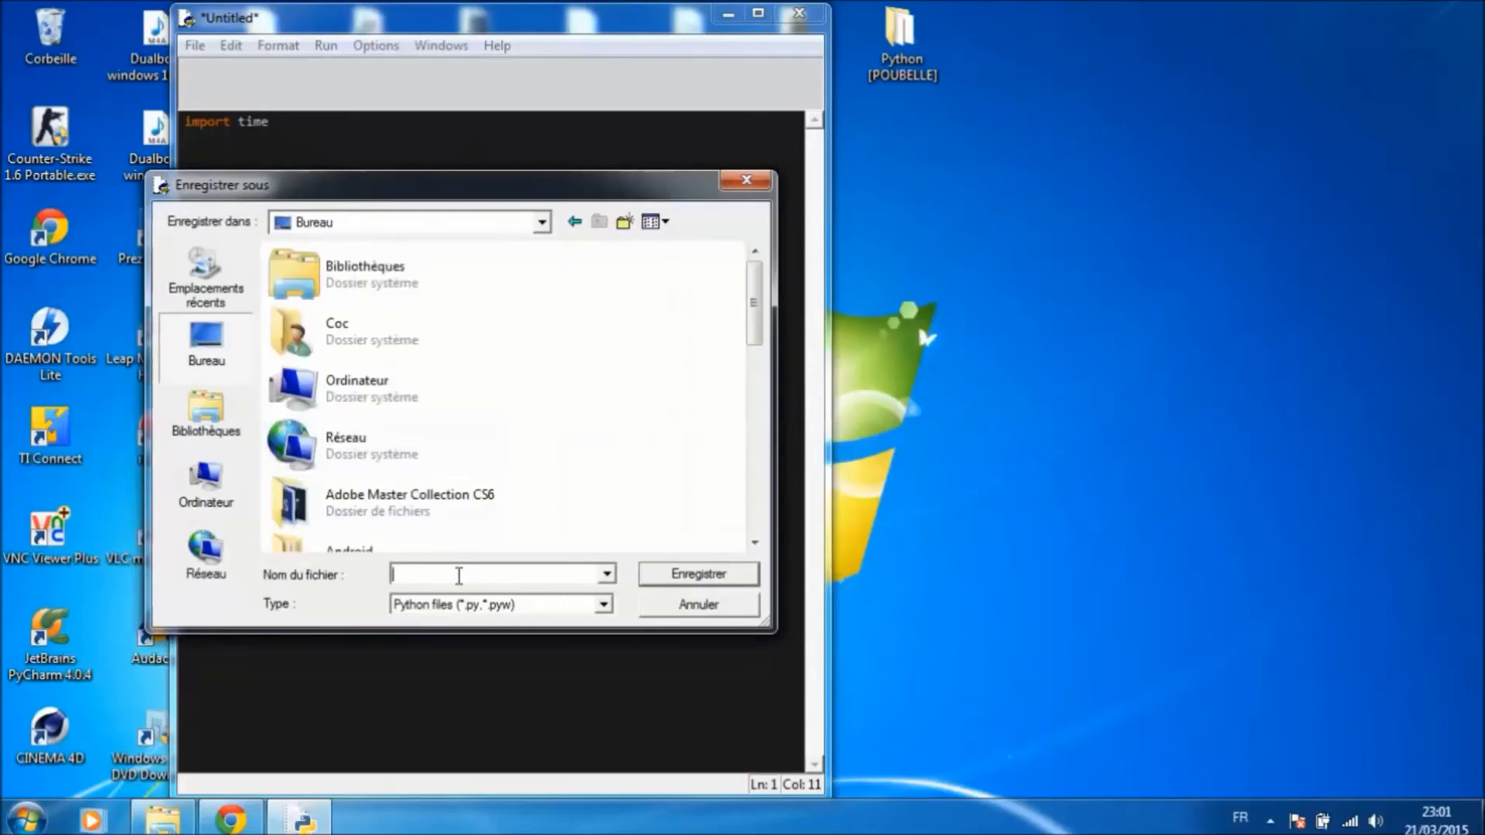
pyautogui.moveTo(687, 448)
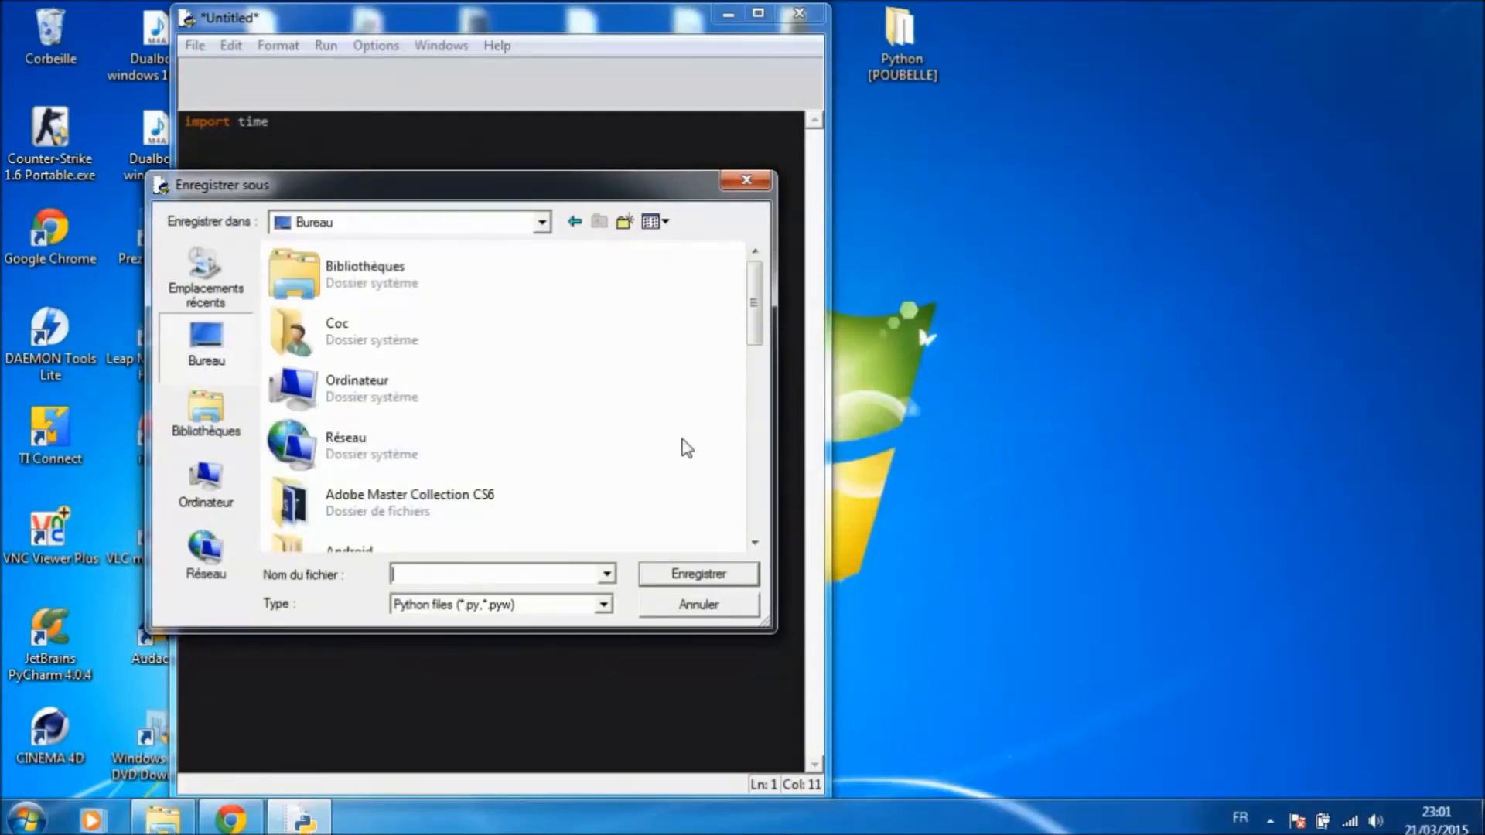
pyautogui.write('time')
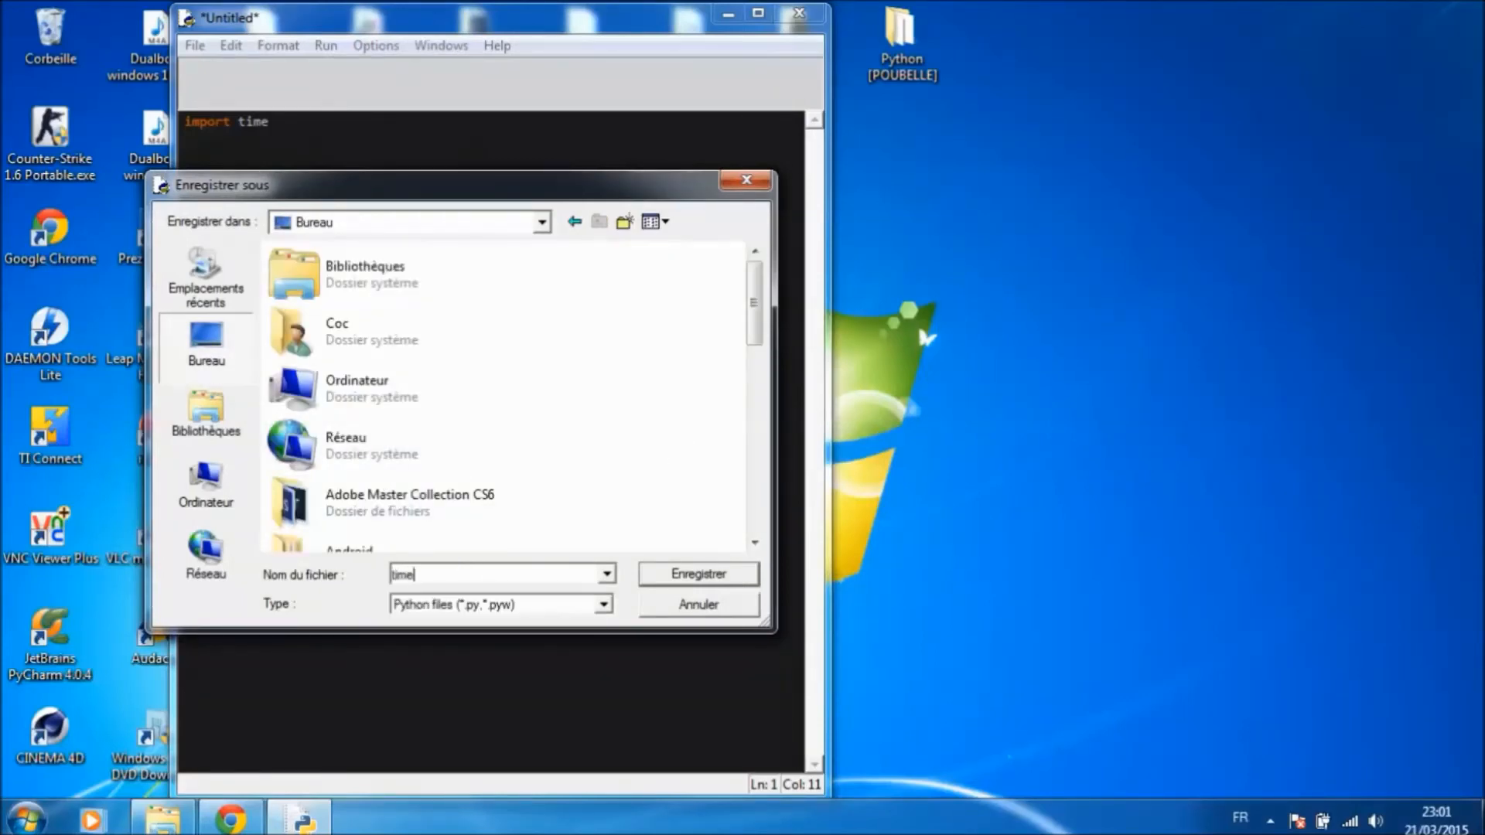
pyautogui.click(698, 574)
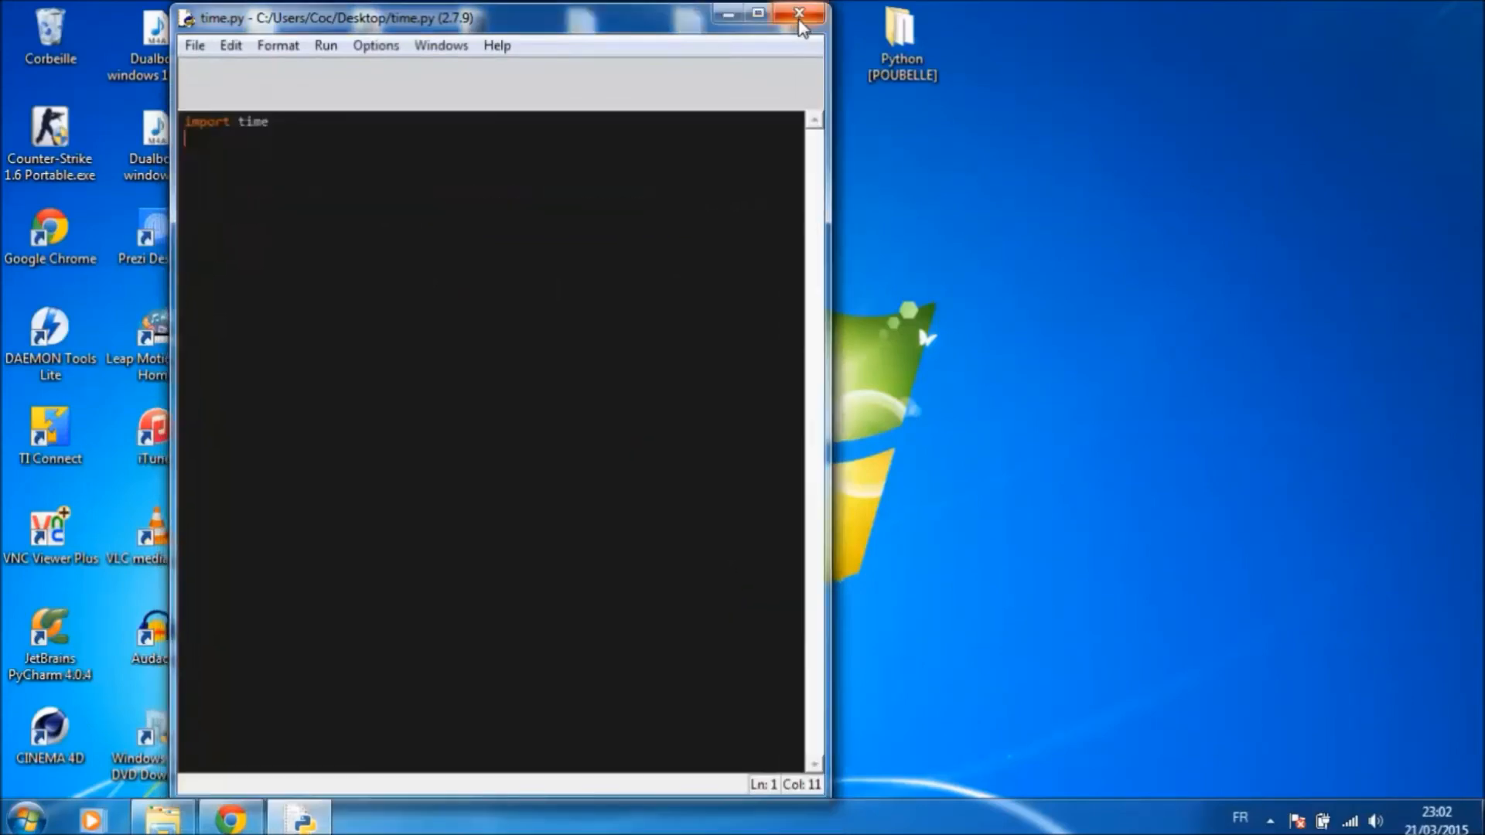
pyautogui.click(800, 13)
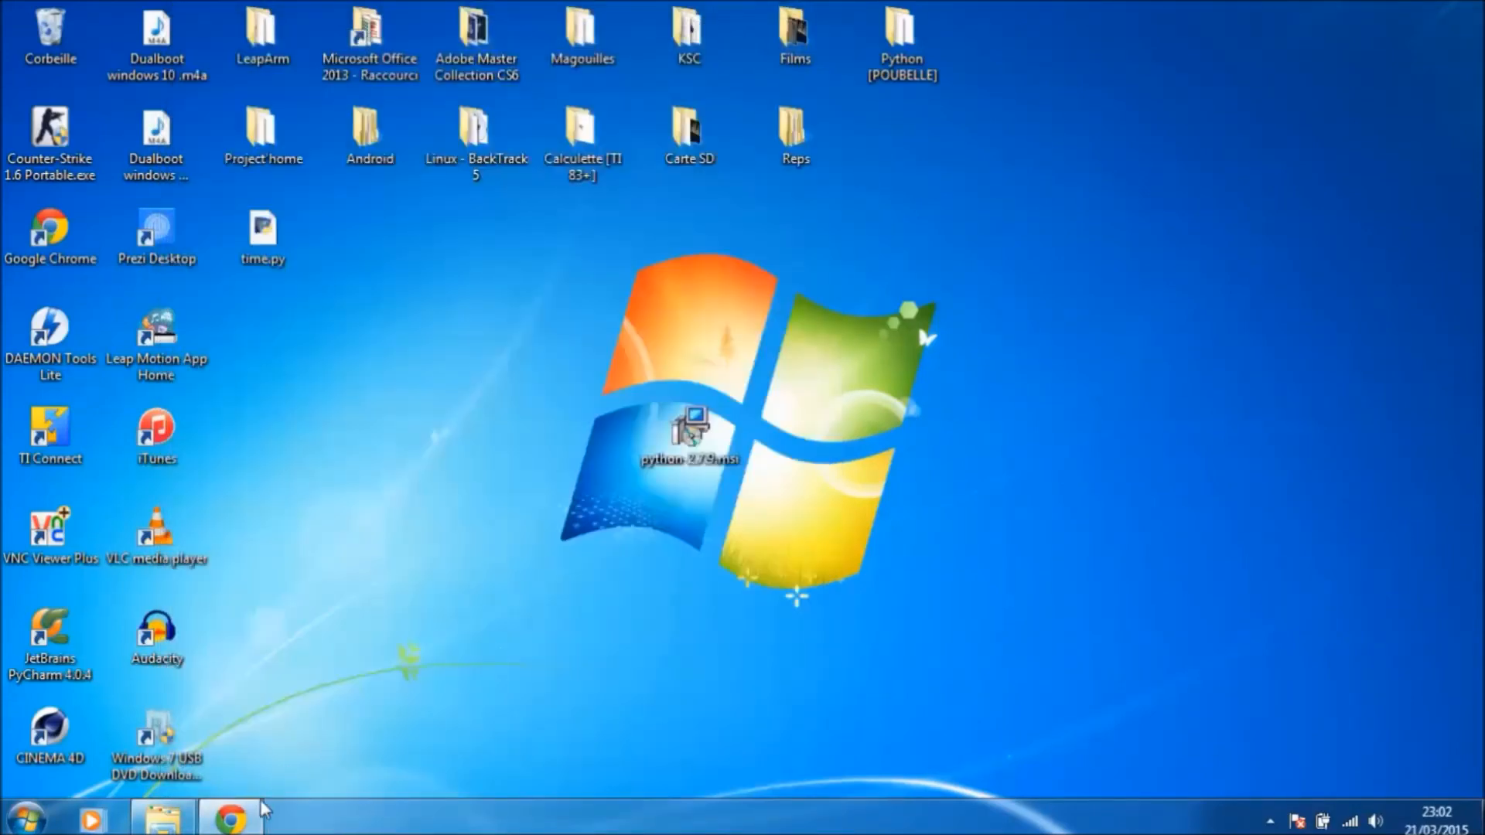
# - Bring Chrome back into view and switch to the Leap Motion website tab
pyautogui.click(230, 817)
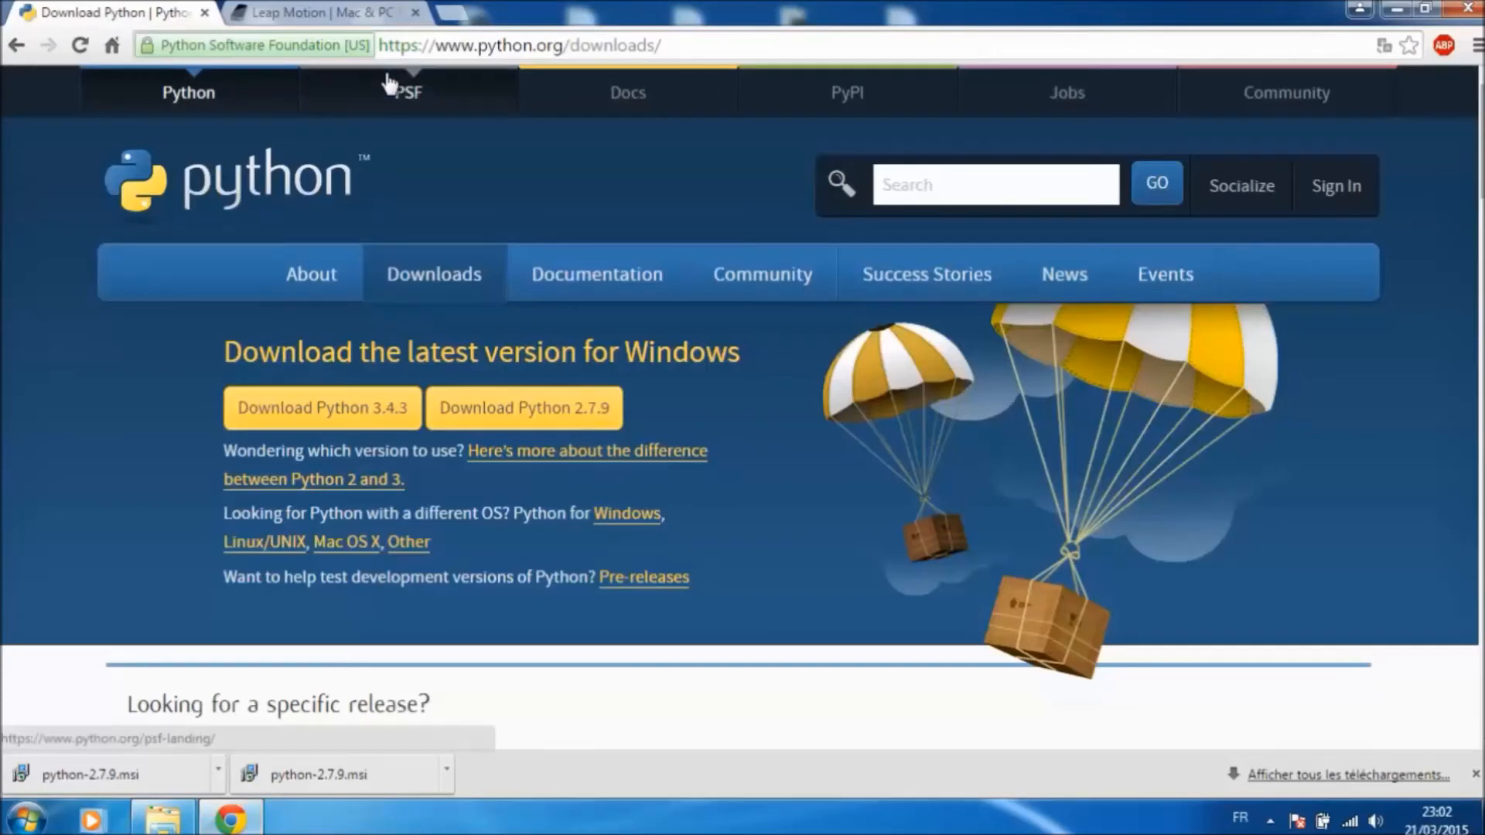
pyautogui.click(321, 12)
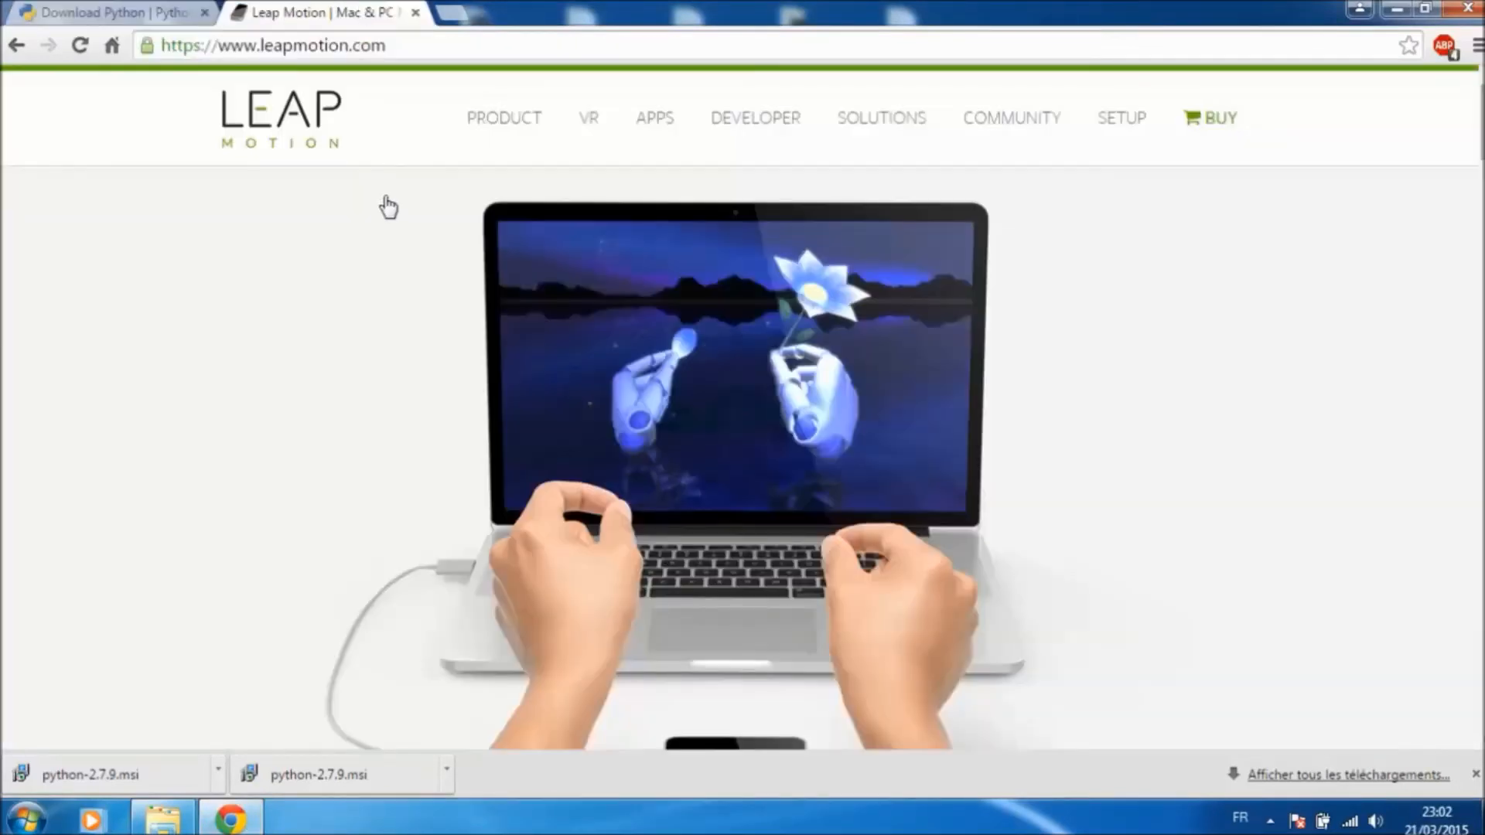
pyautogui.moveTo(362, 135)
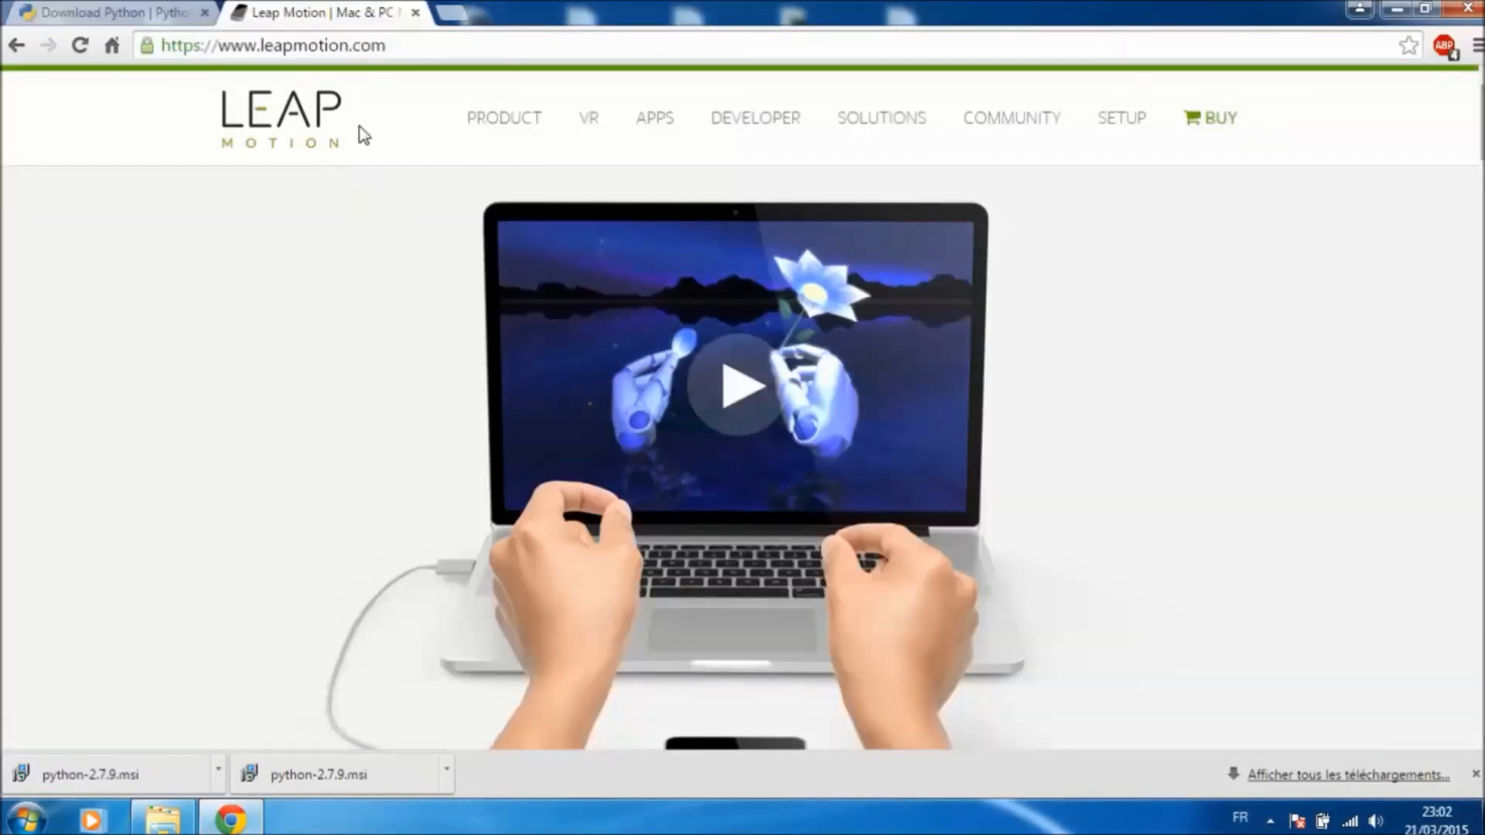